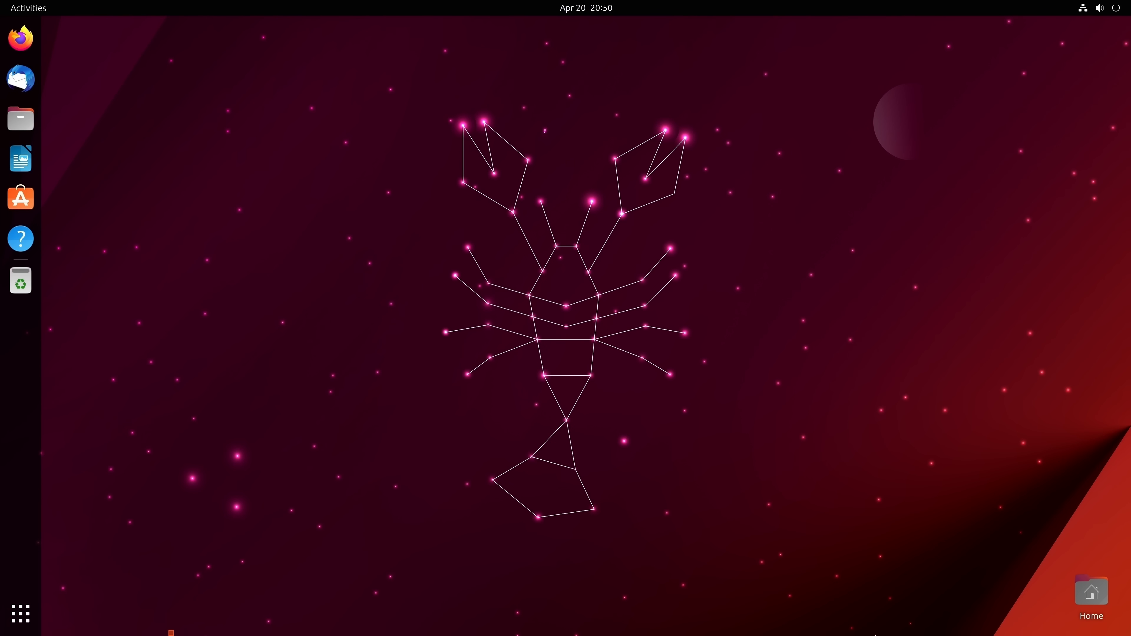
Show the About page with device name, OS, processor, memory and disk details
{"action": "left_click", "coordinate": [295, 252]}
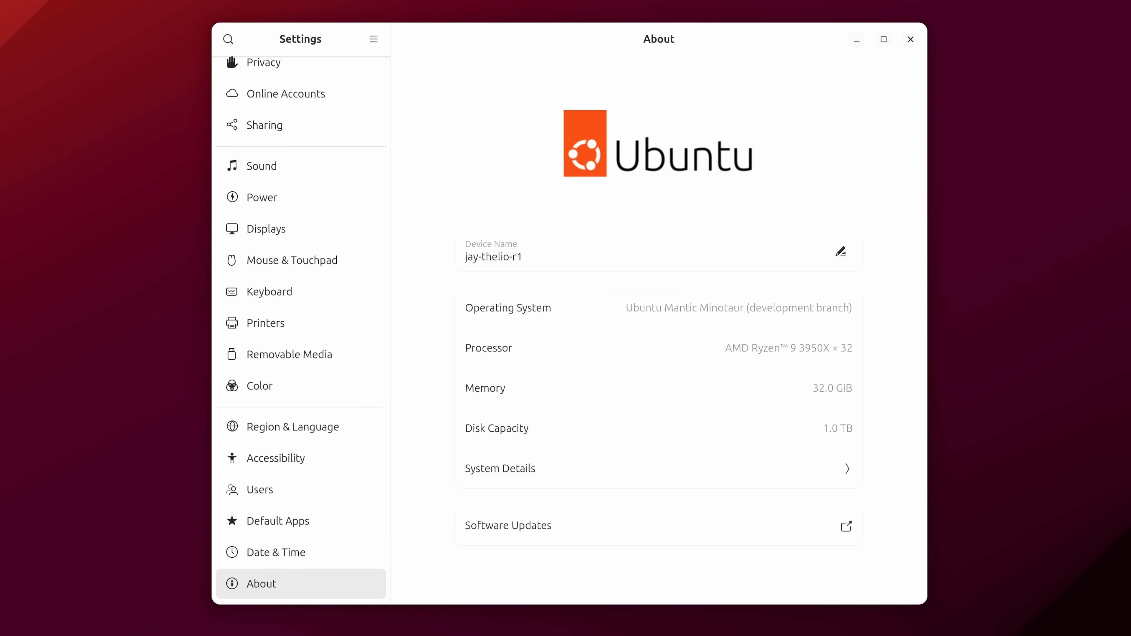
Close Settings, switch to the second workspace and return to the first
{"action": "left_click", "coordinate": [909, 39]}
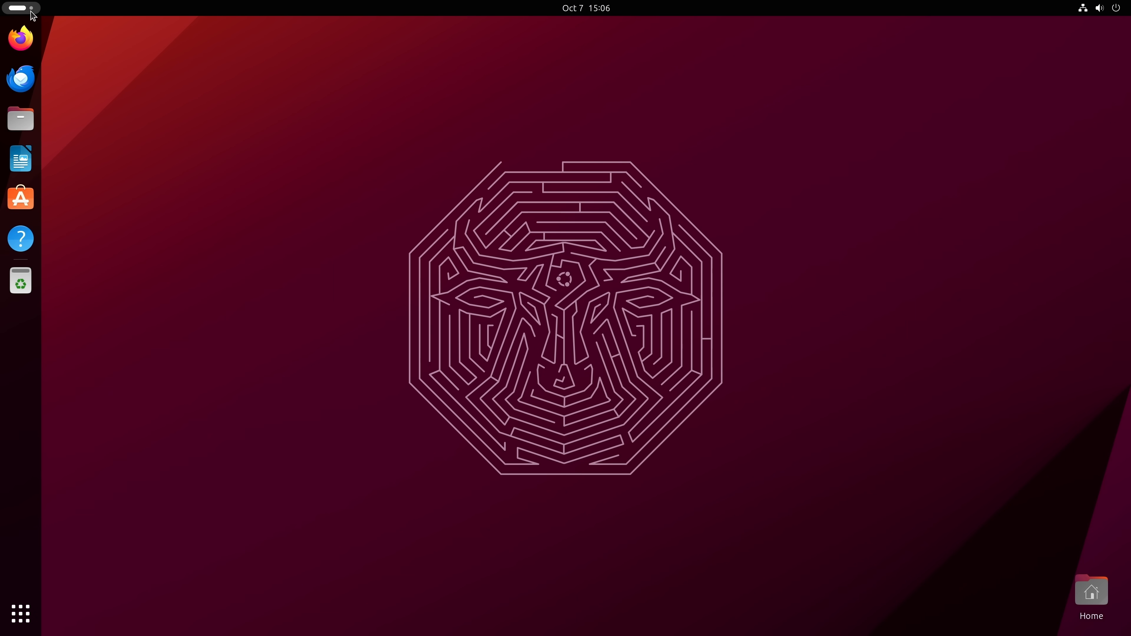
{"action": "mouse_move", "coordinate": [36, 14]}
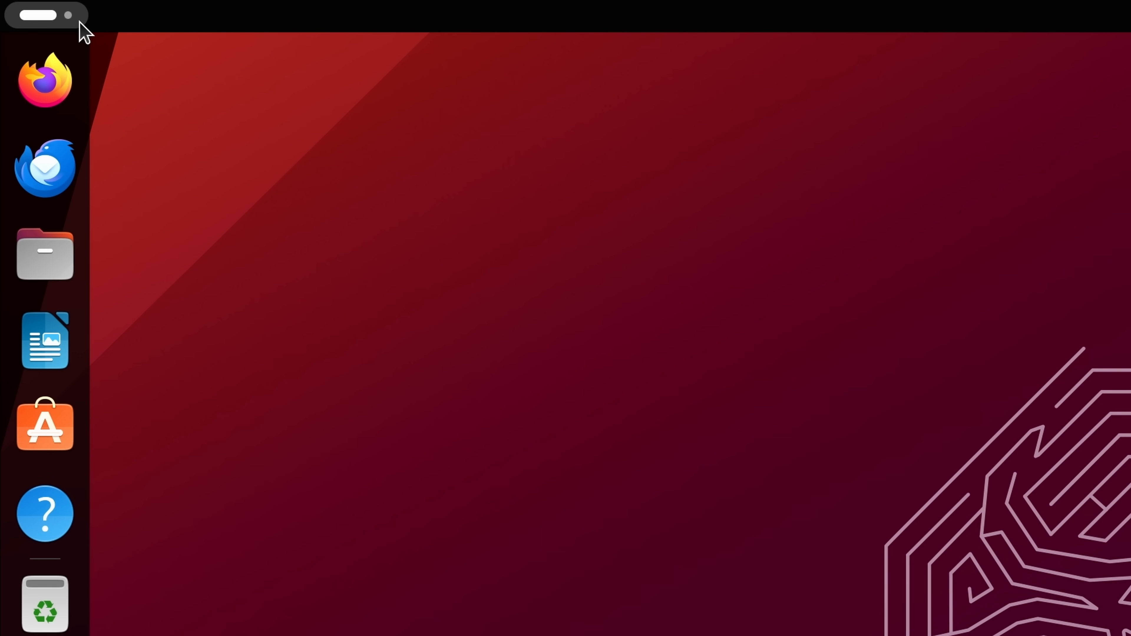
{"action": "mouse_move", "coordinate": [47, 28]}
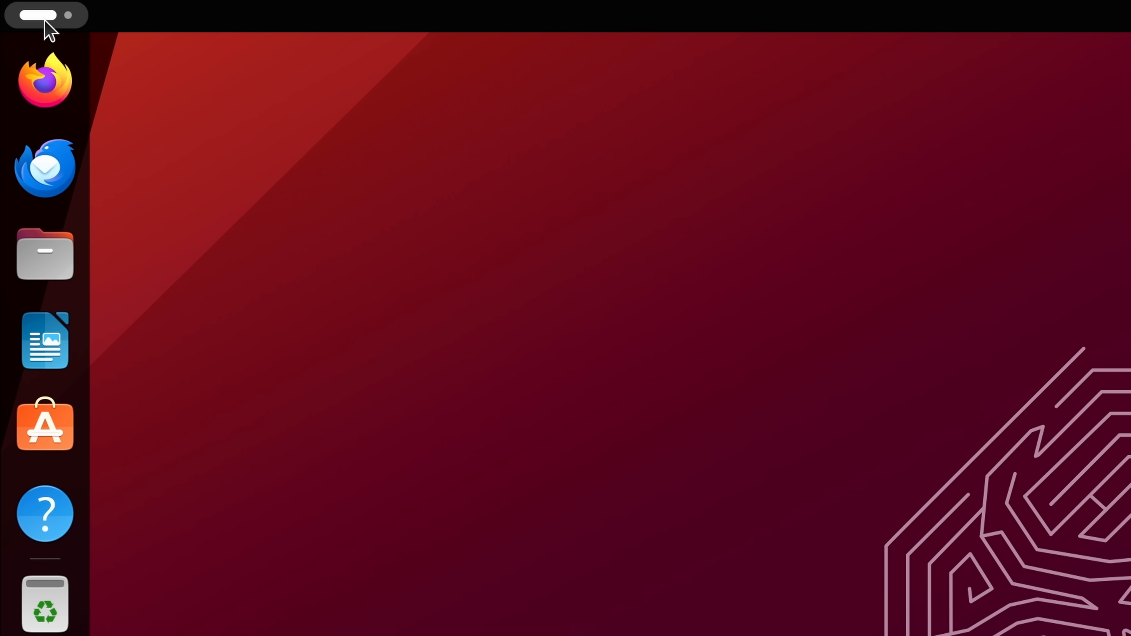
{"action": "mouse_move", "coordinate": [397, 240]}
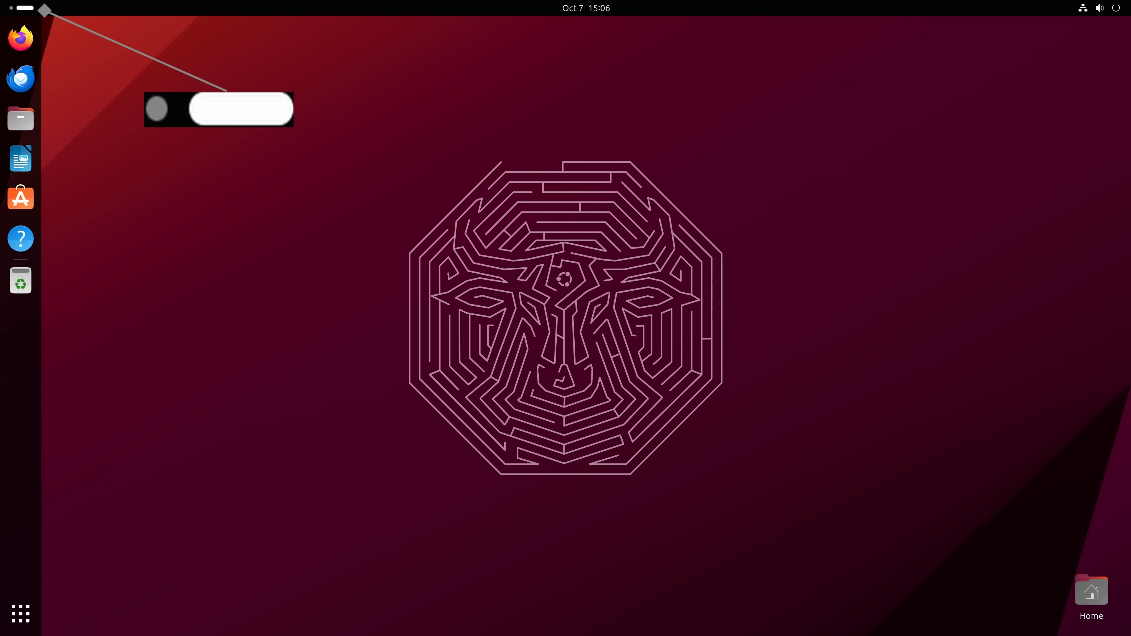
{"action": "left_click", "coordinate": [218, 108]}
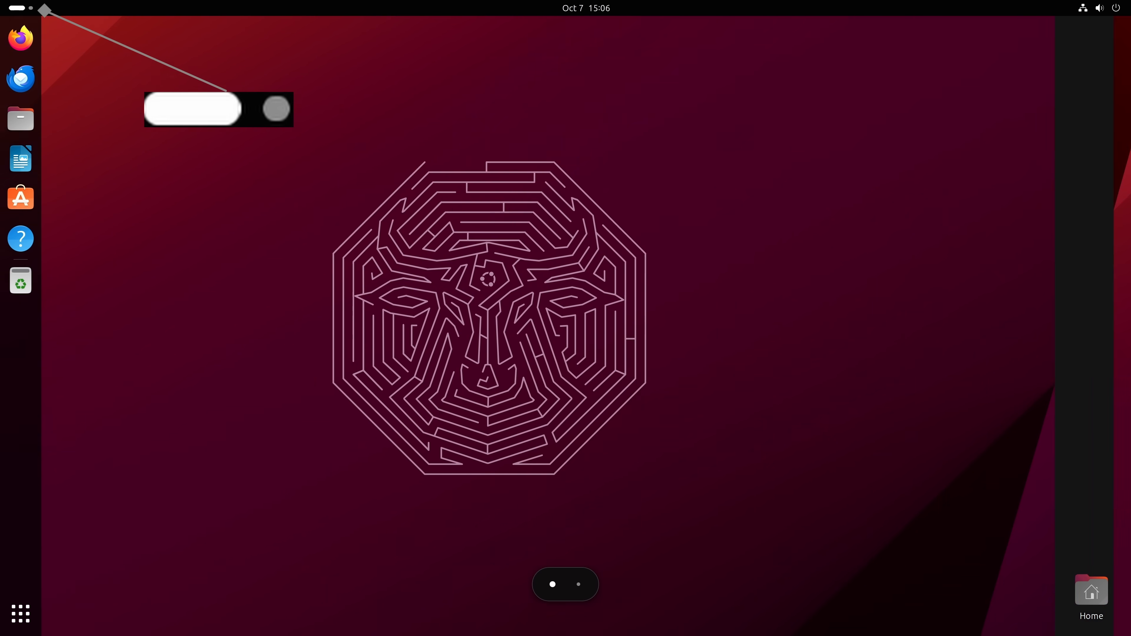
{"action": "left_click", "coordinate": [216, 109]}
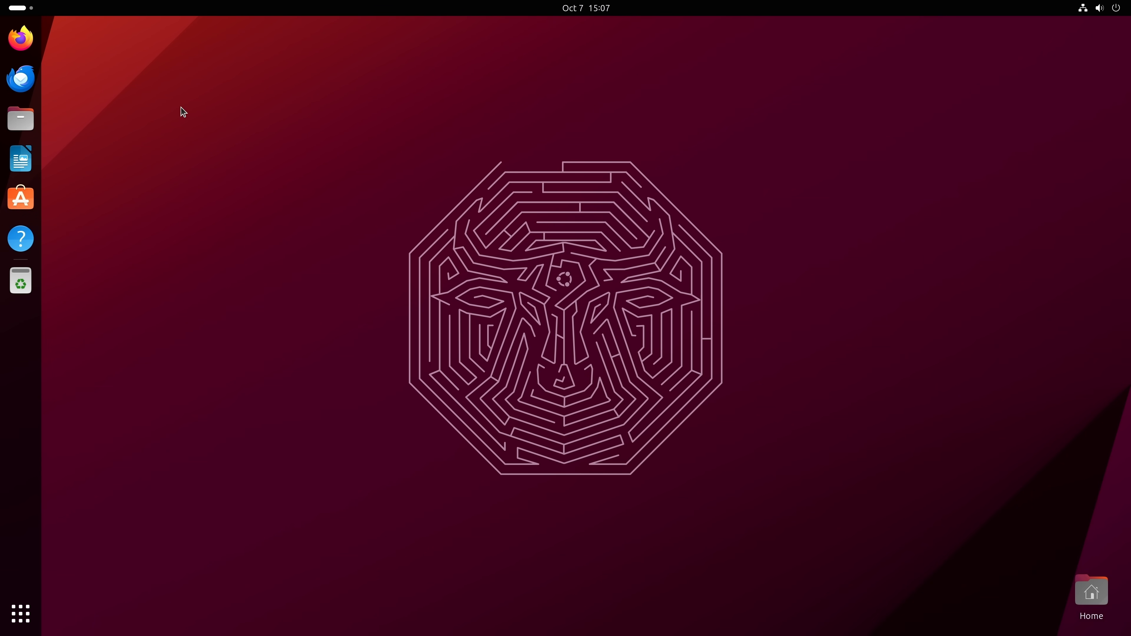
{"action": "mouse_move", "coordinate": [20, 119]}
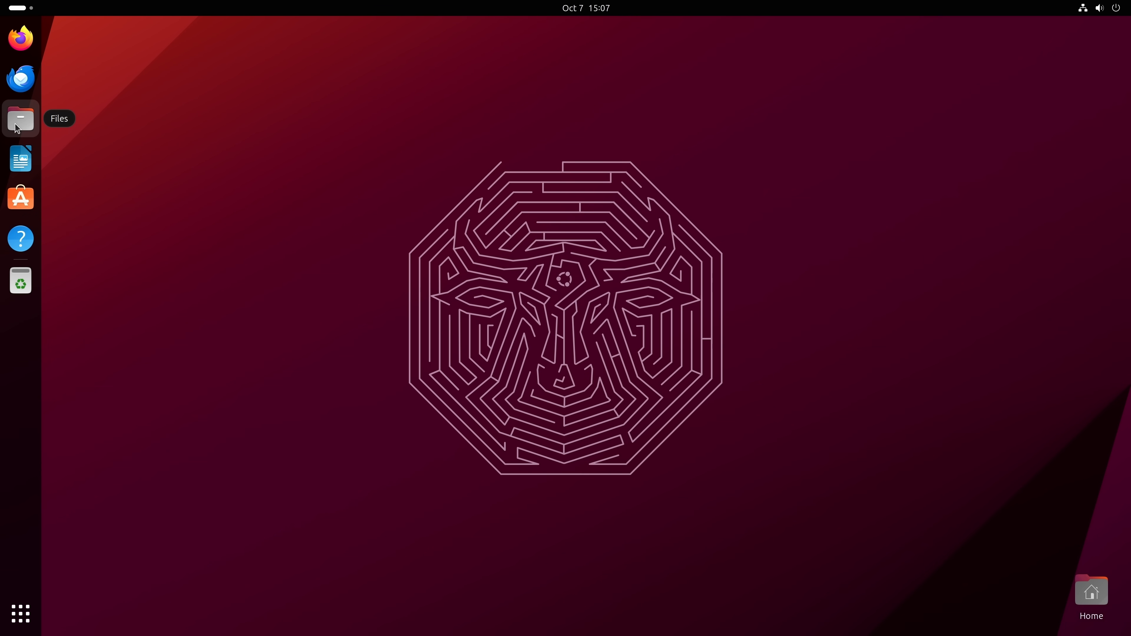
Launch Files, reposition and minimise it, then launch Firefox
{"action": "left_click", "coordinate": [20, 119]}
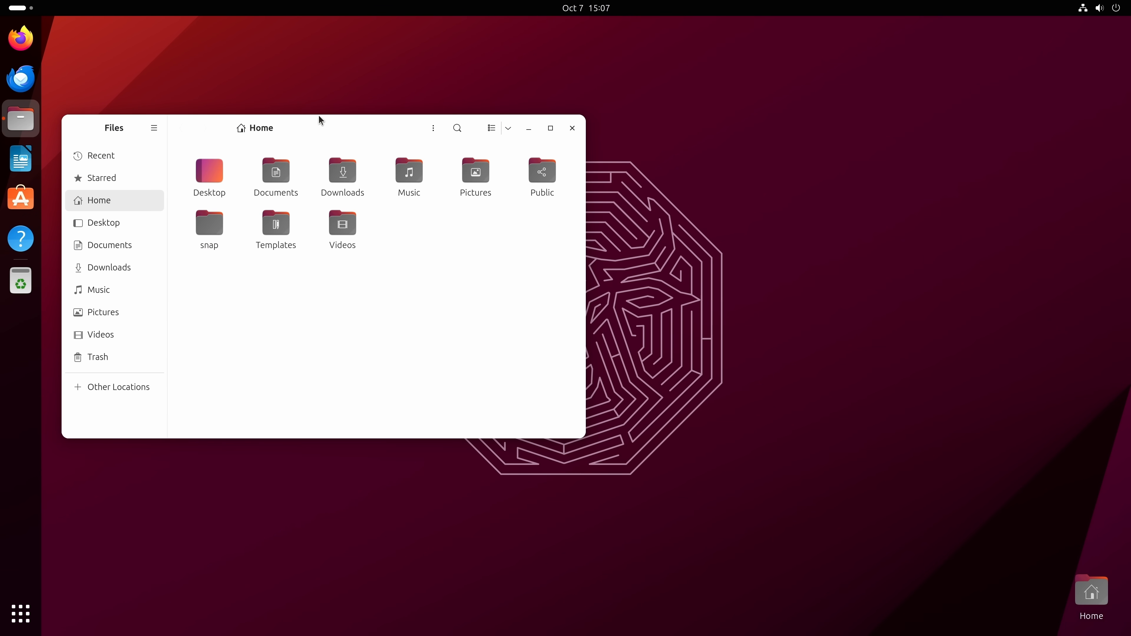
{"action": "left_click_drag", "start_coordinate": [321, 128], "coordinate": [372, 138]}
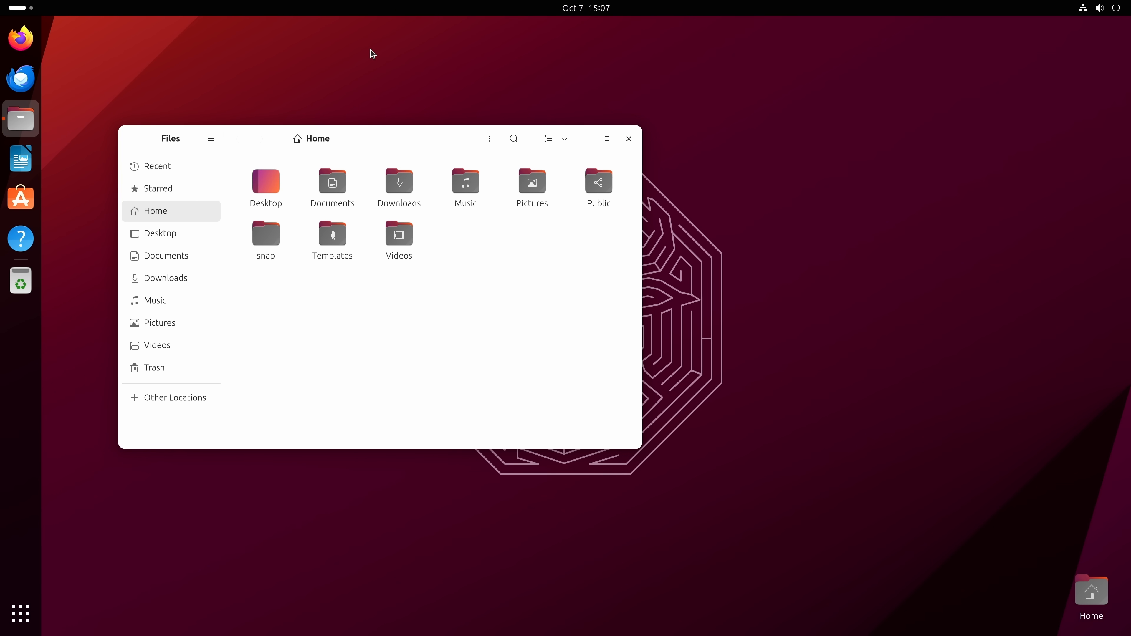
{"action": "left_click", "coordinate": [627, 139]}
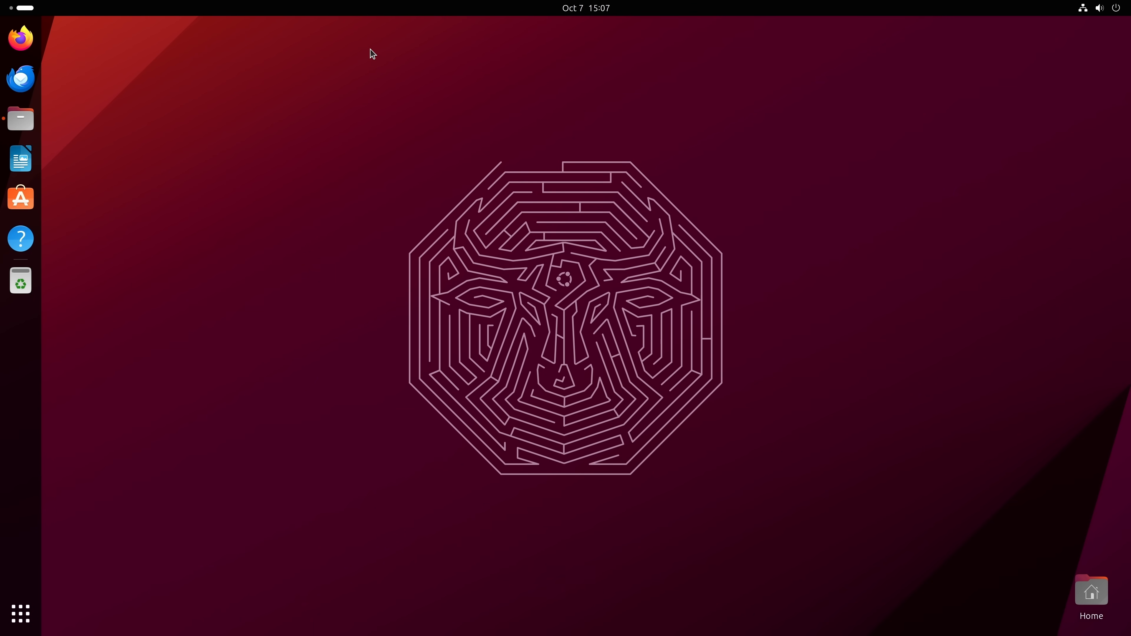
{"action": "mouse_move", "coordinate": [20, 38]}
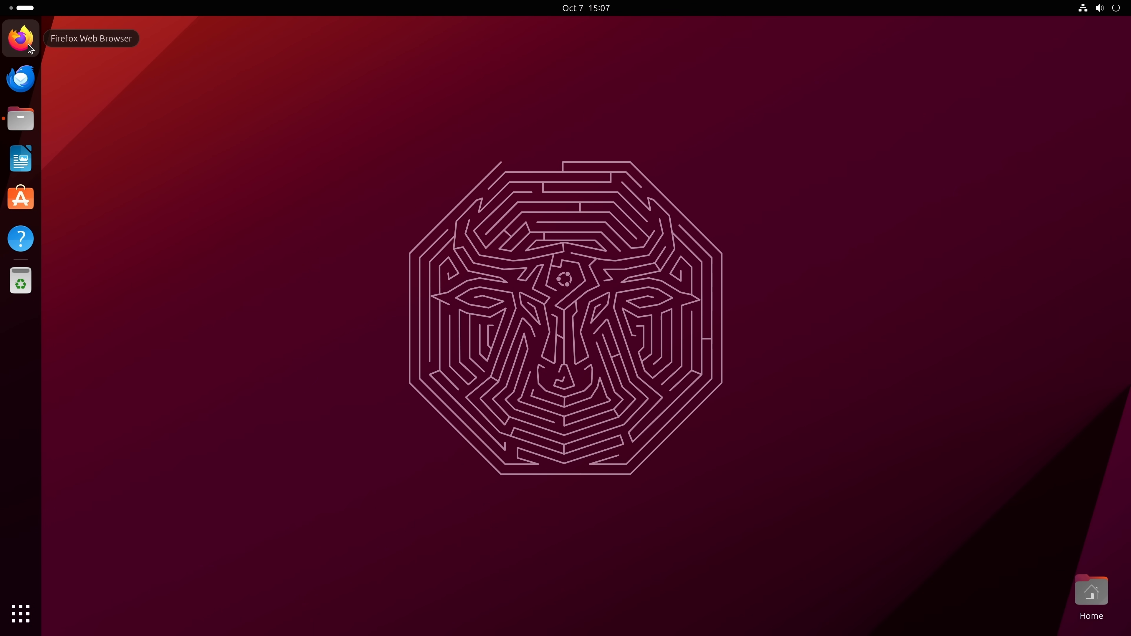
{"action": "mouse_move", "coordinate": [295, 193]}
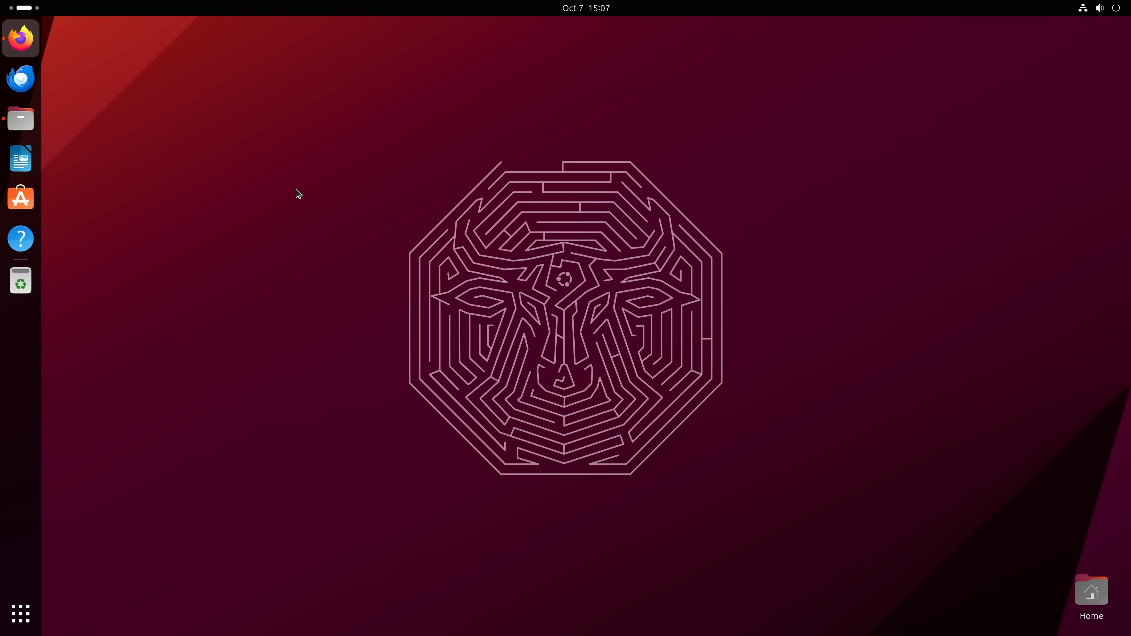
{"action": "left_click", "coordinate": [20, 38]}
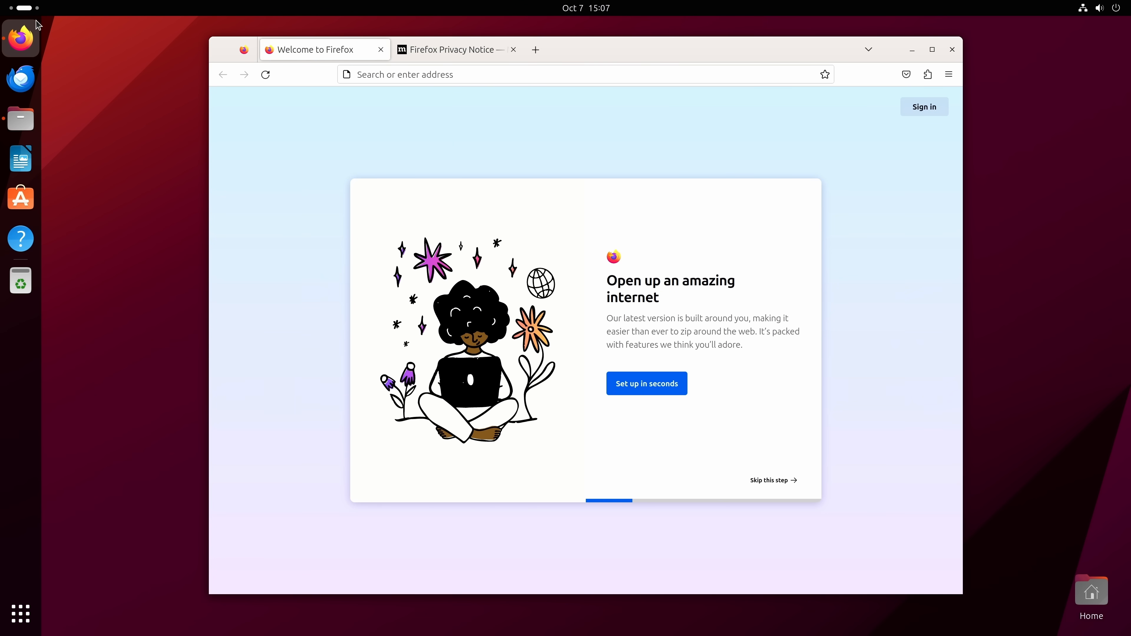
{"action": "mouse_move", "coordinate": [176, 319]}
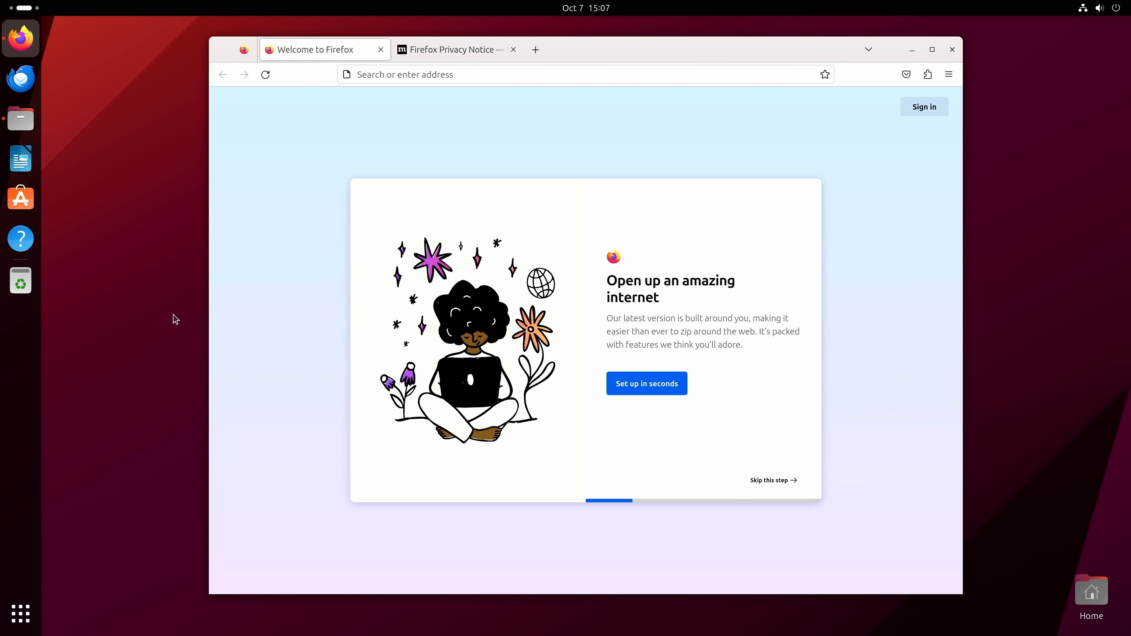
{"action": "mouse_move", "coordinate": [26, 7]}
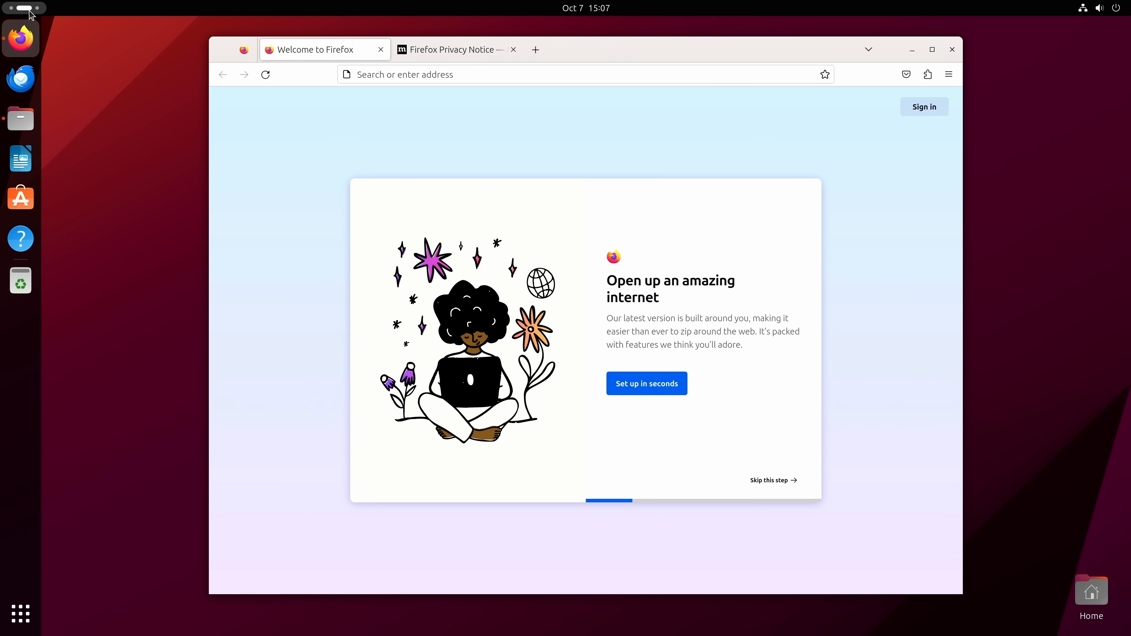
{"action": "mouse_move", "coordinate": [224, 140]}
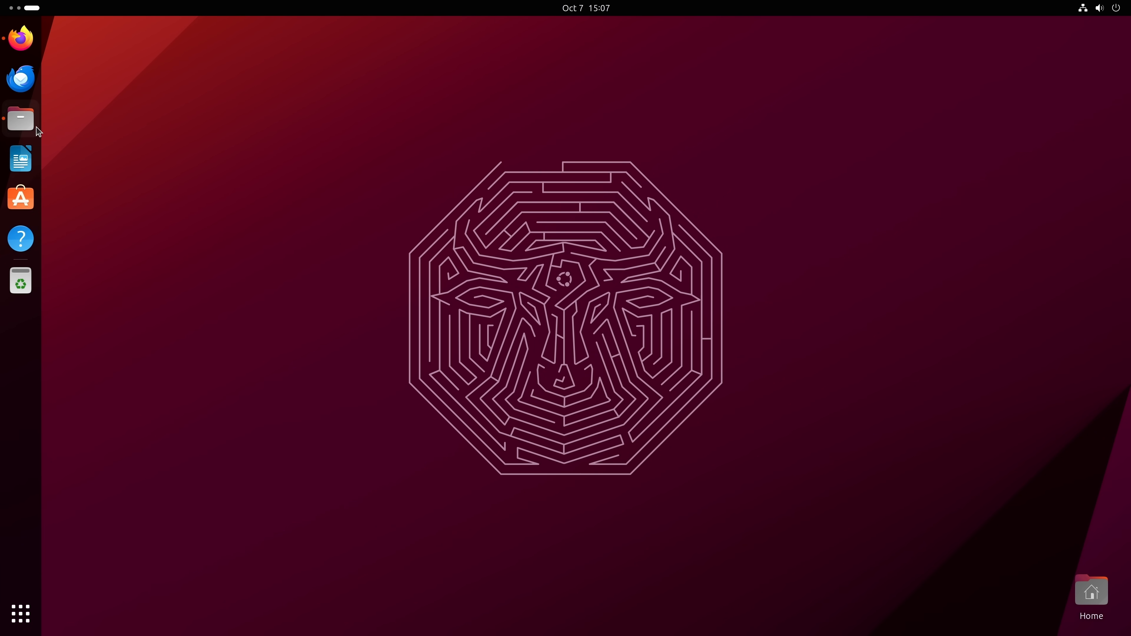
Open a new Files window from the dock menu, minimise it and close Firefox
{"action": "right_click", "coordinate": [20, 119]}
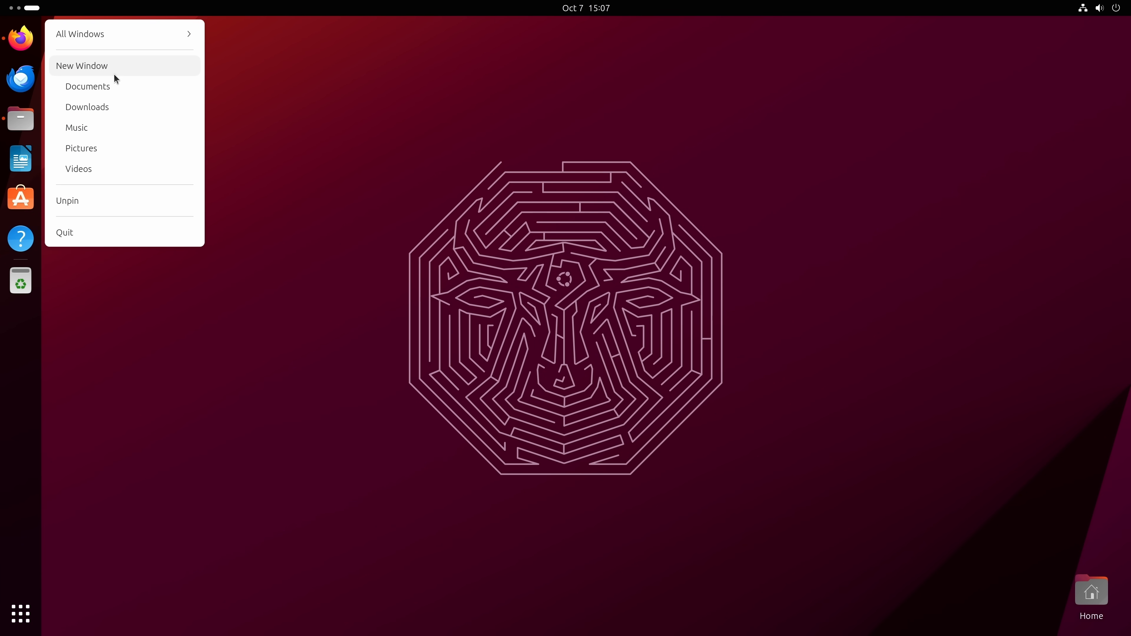
{"action": "left_click", "coordinate": [81, 65]}
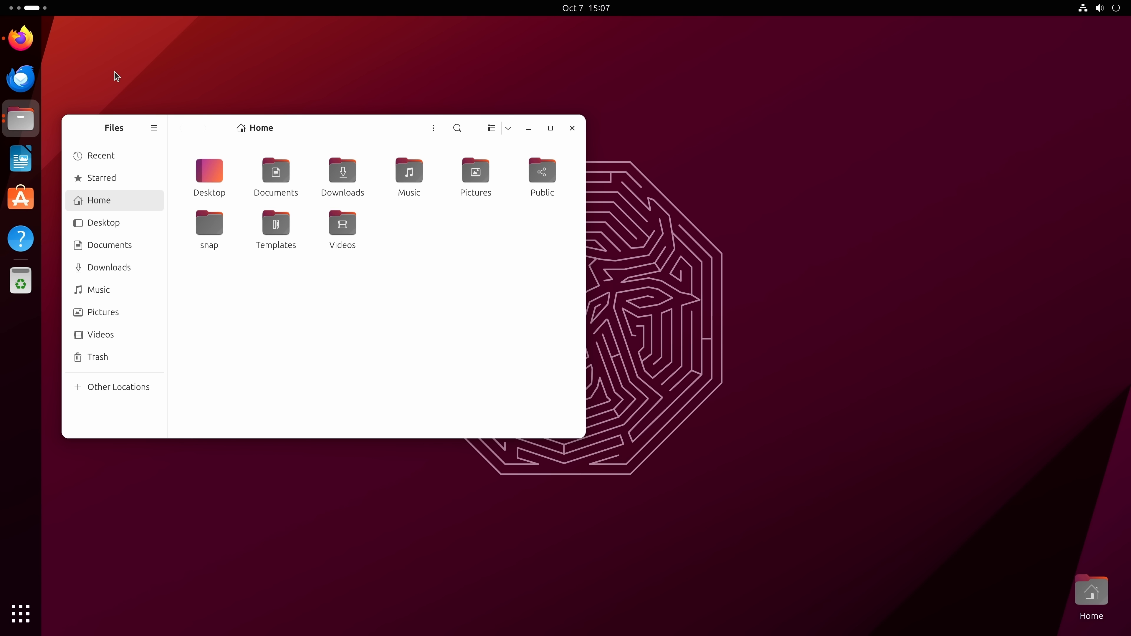
{"action": "mouse_move", "coordinate": [68, 22]}
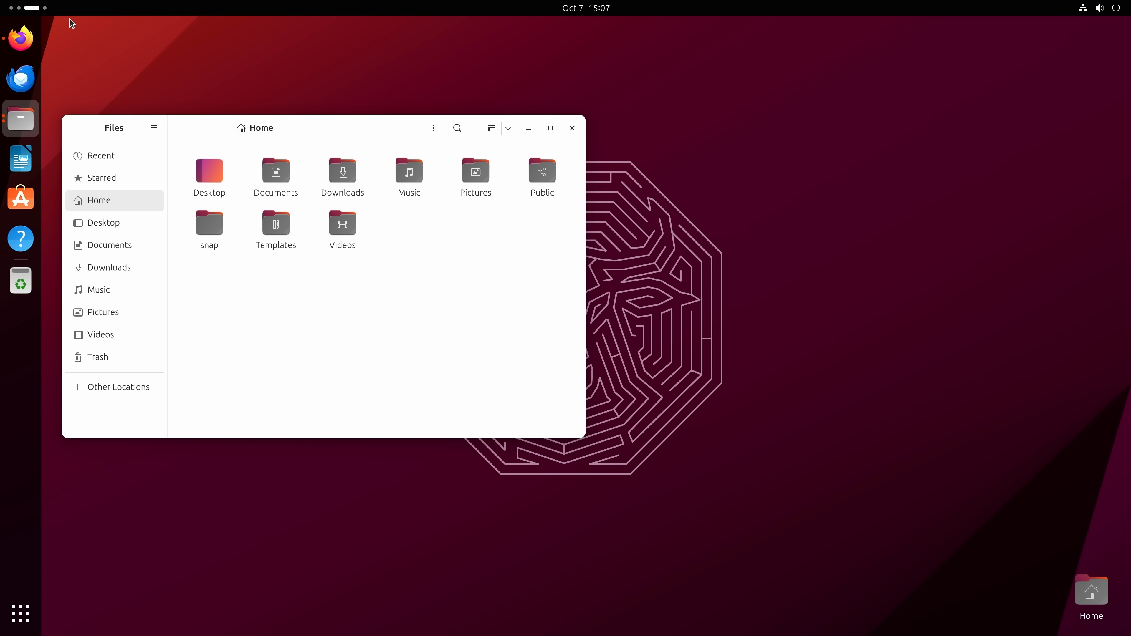
{"action": "mouse_move", "coordinate": [552, 143]}
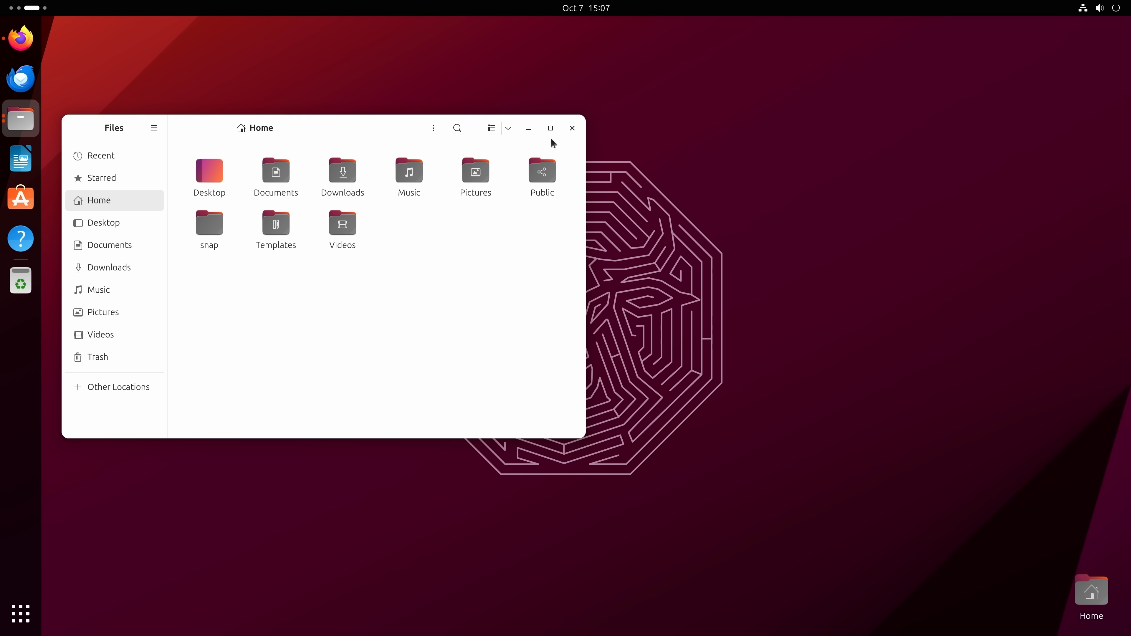
{"action": "left_click", "coordinate": [572, 128]}
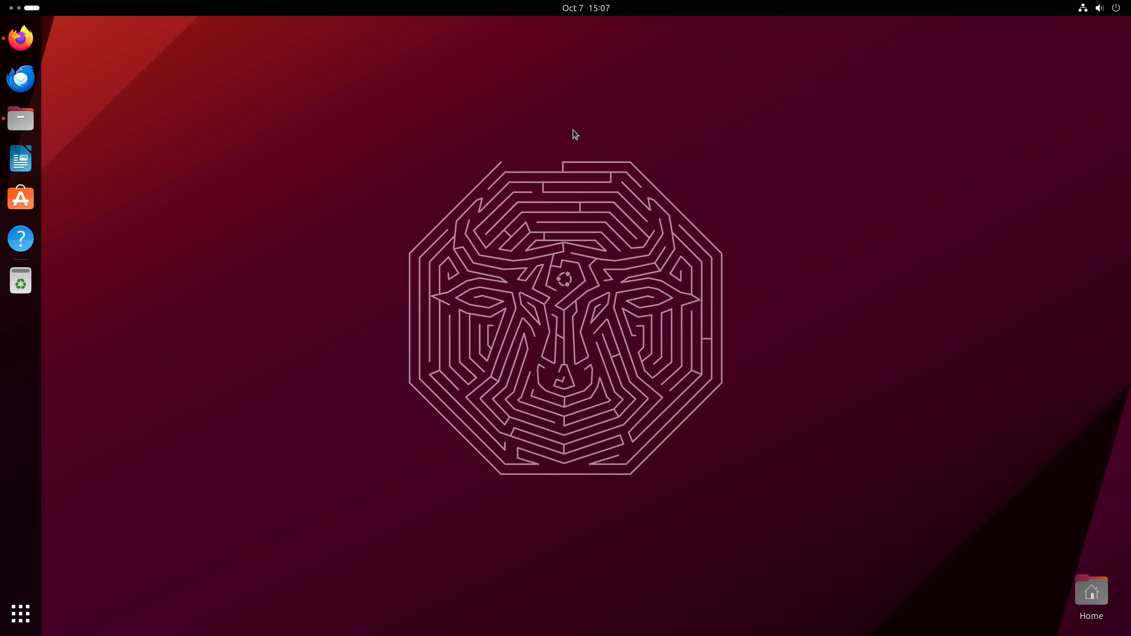
{"action": "left_click", "coordinate": [20, 37]}
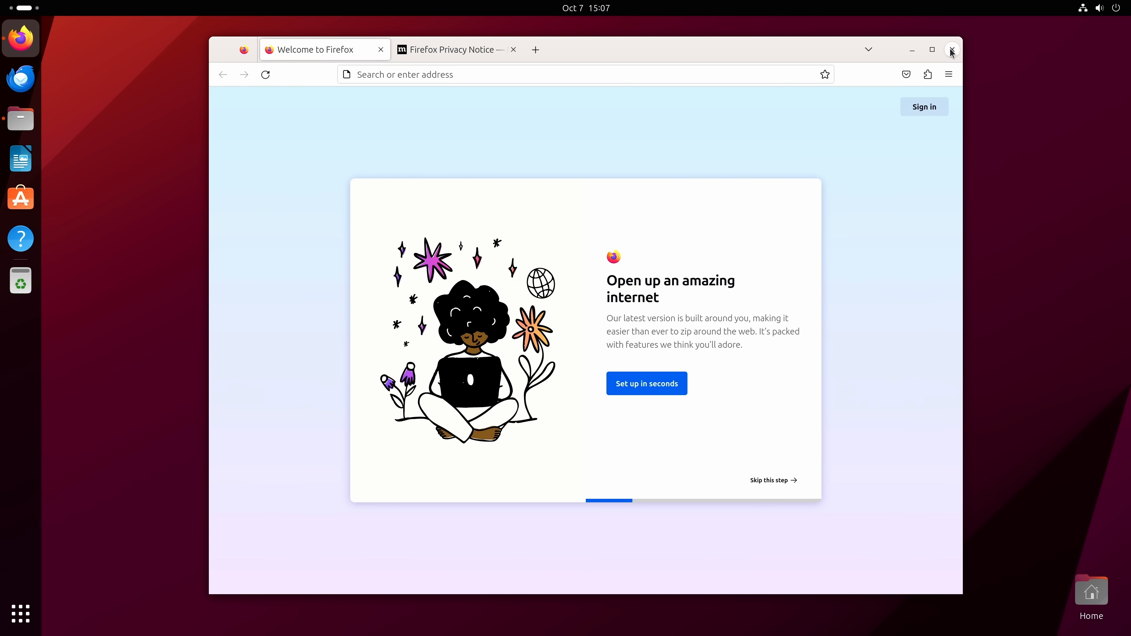
{"action": "left_click", "coordinate": [951, 49]}
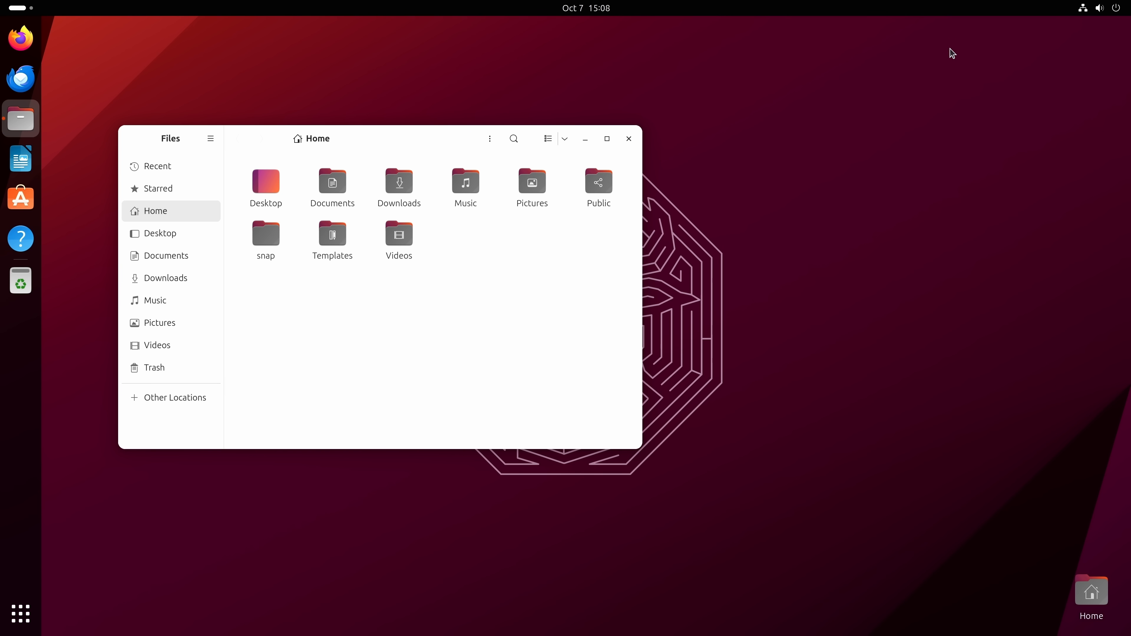
Close Files, reopen it and dismiss its dock options menu unchosen
{"action": "left_click", "coordinate": [627, 138]}
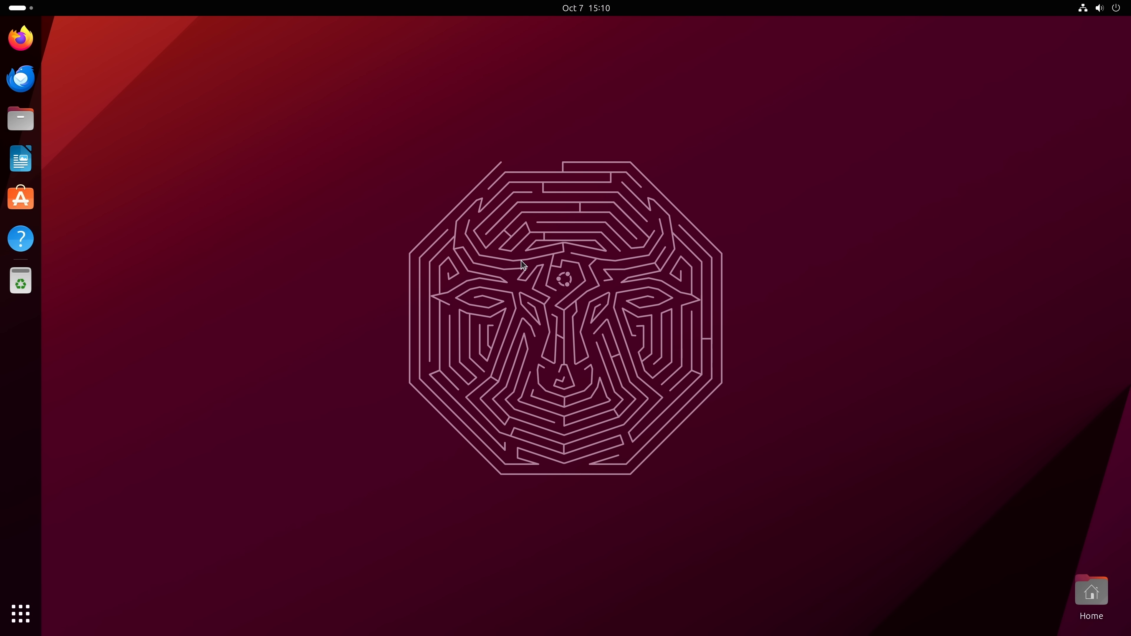
{"action": "mouse_move", "coordinate": [34, 133]}
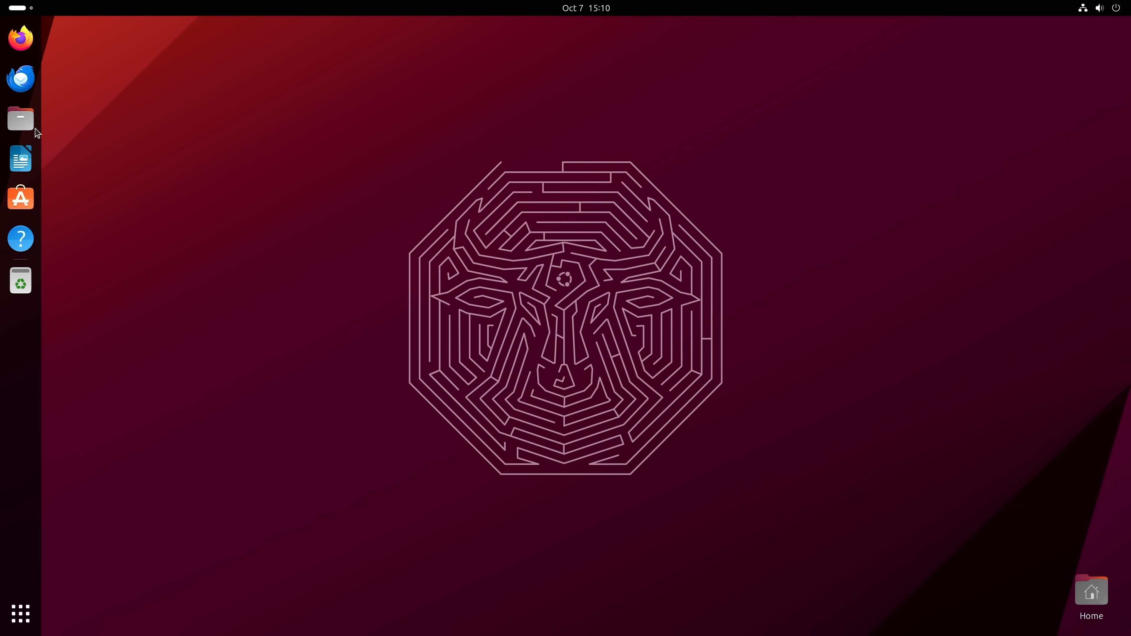
{"action": "left_click", "coordinate": [20, 119]}
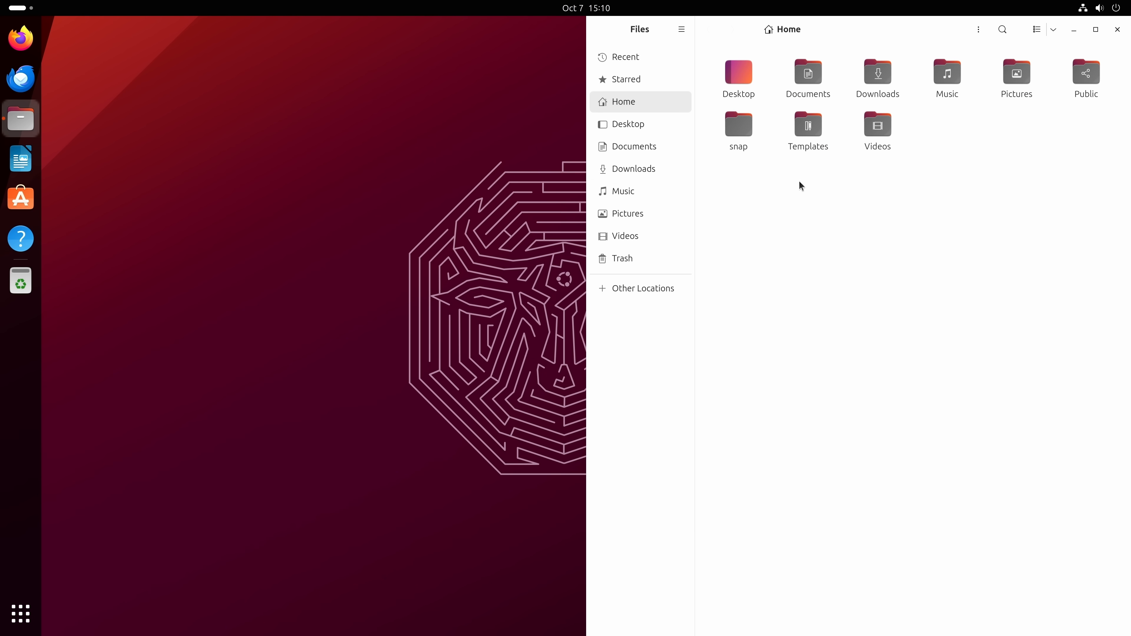
{"action": "right_click", "coordinate": [20, 119]}
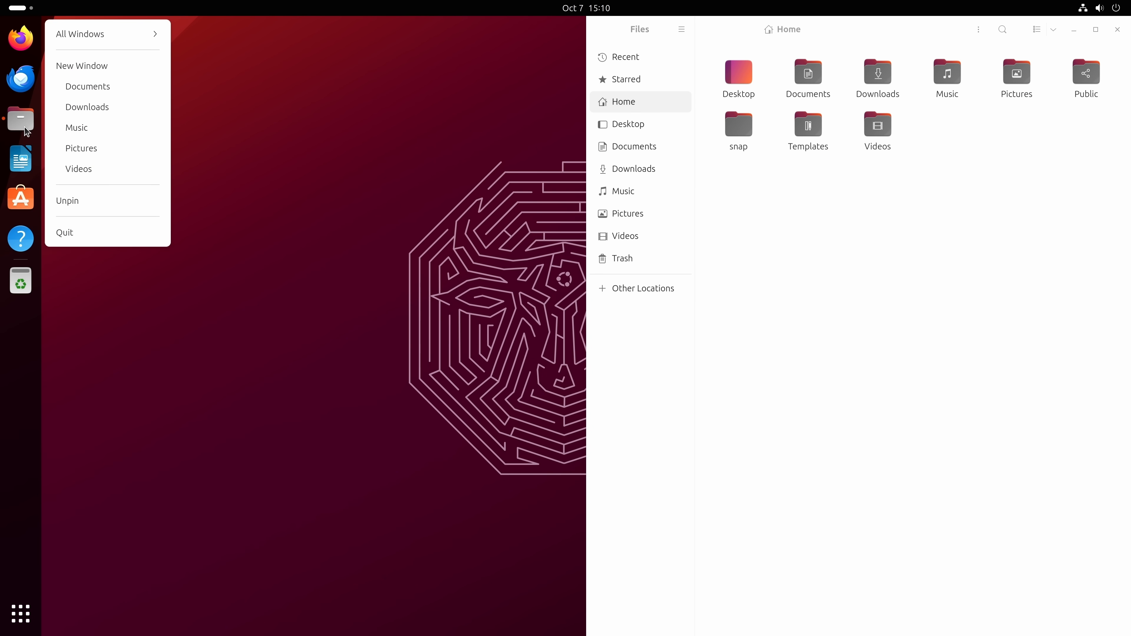
{"action": "left_click", "coordinate": [332, 74]}
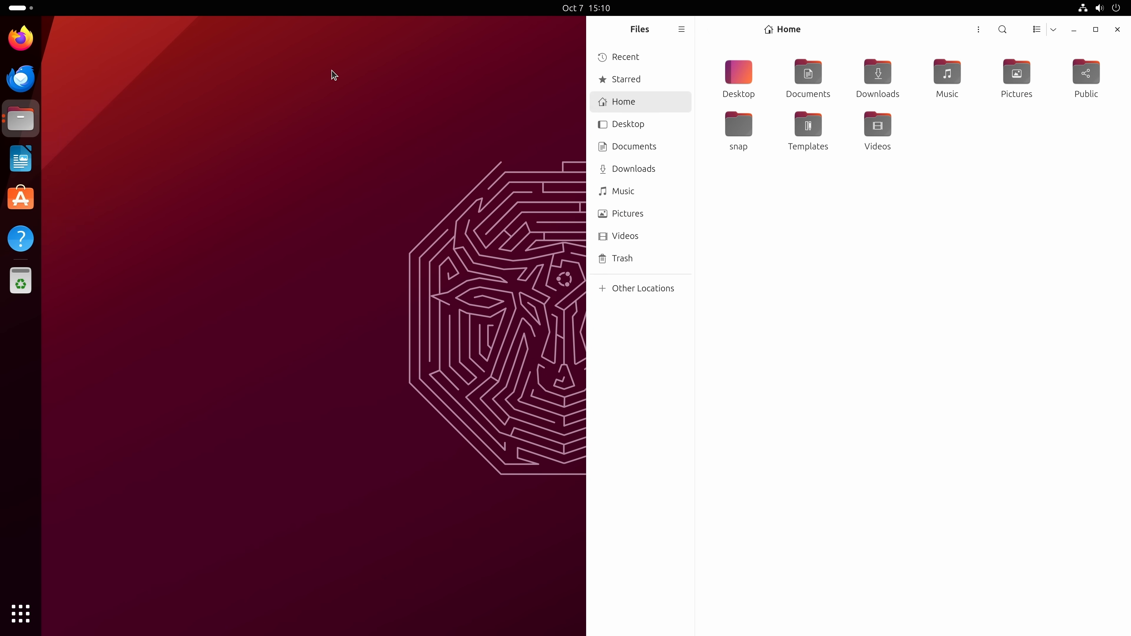
Open a second Home window and tile it on the left half of the screen
{"action": "left_click", "coordinate": [20, 119]}
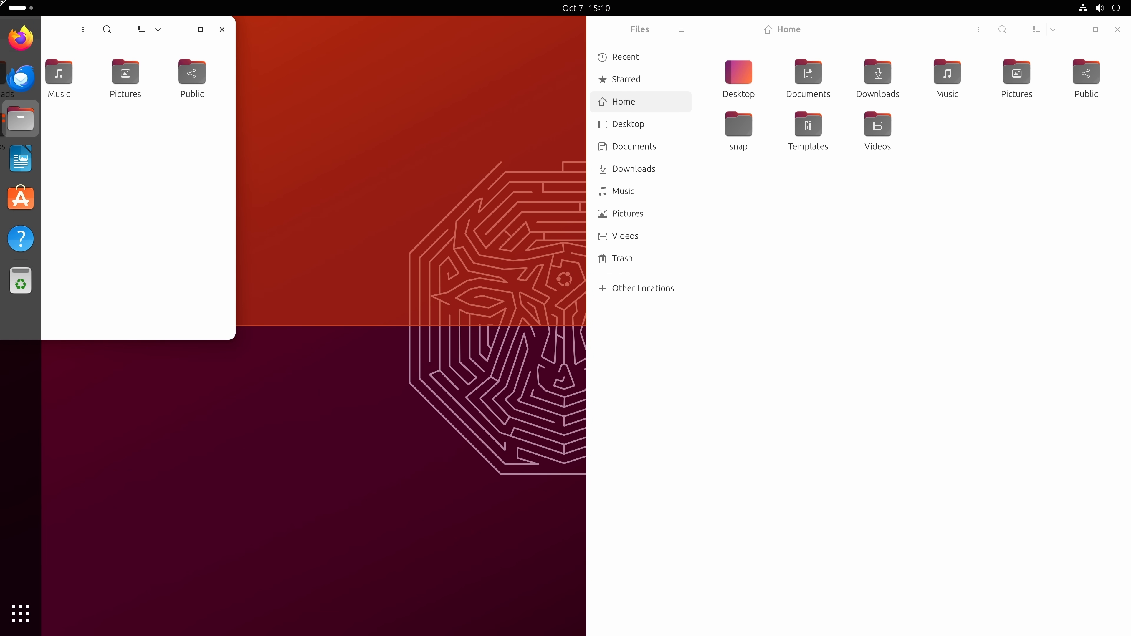
{"action": "left_click", "coordinate": [200, 29]}
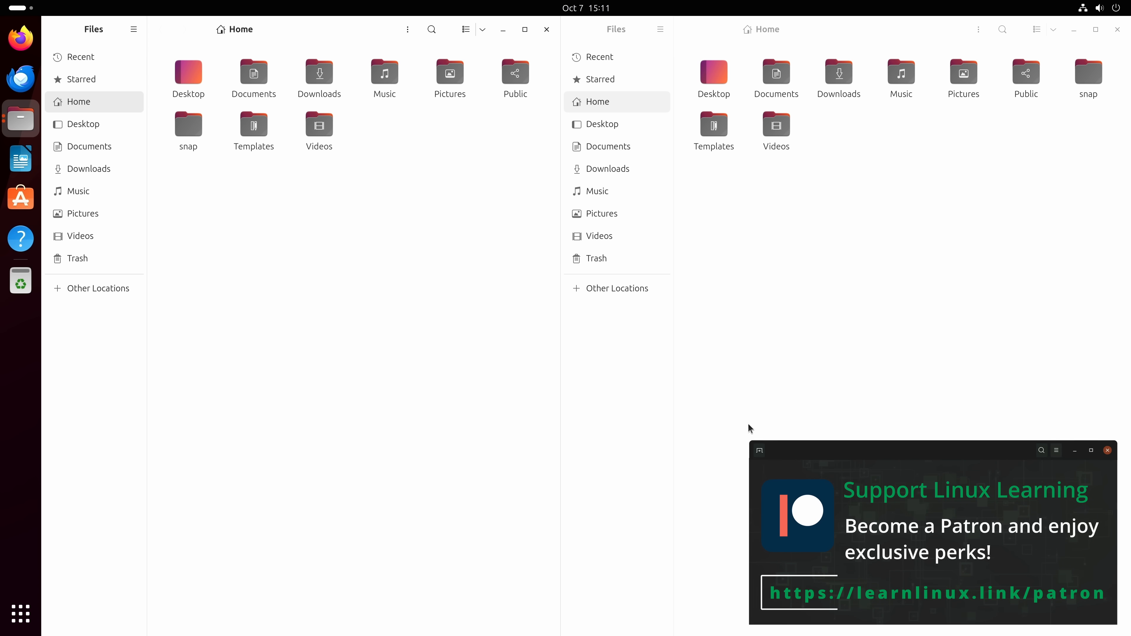
{"action": "left_click", "coordinate": [1107, 450]}
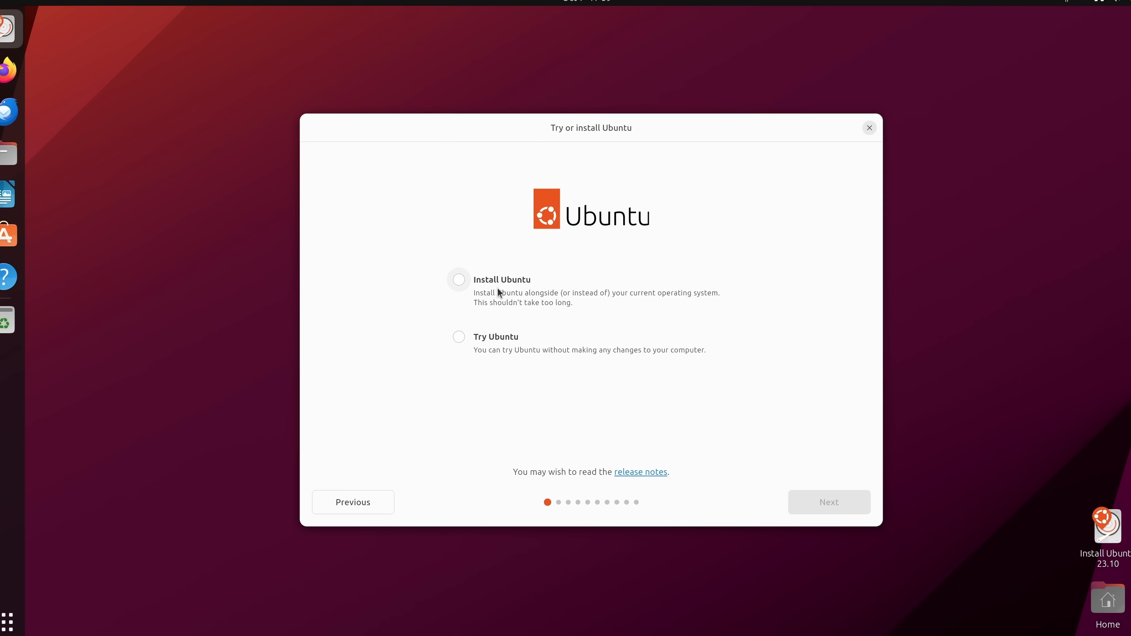
Choose Install Ubuntu and test the English (US) layout by typing 'Test'
{"action": "left_click", "coordinate": [458, 280]}
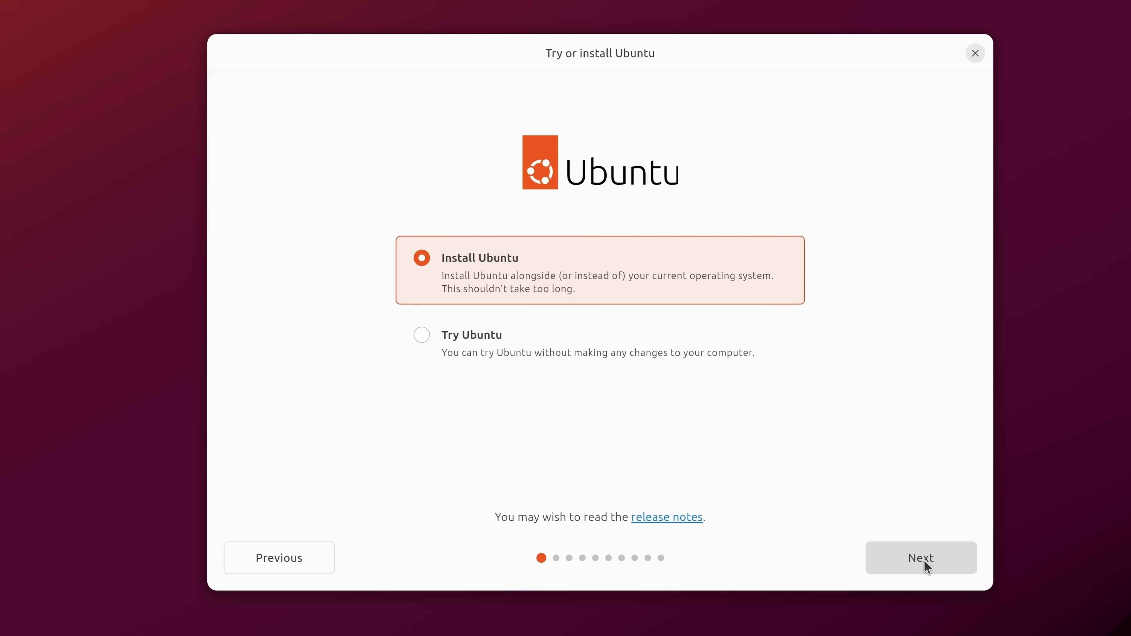
{"action": "left_click", "coordinate": [920, 558]}
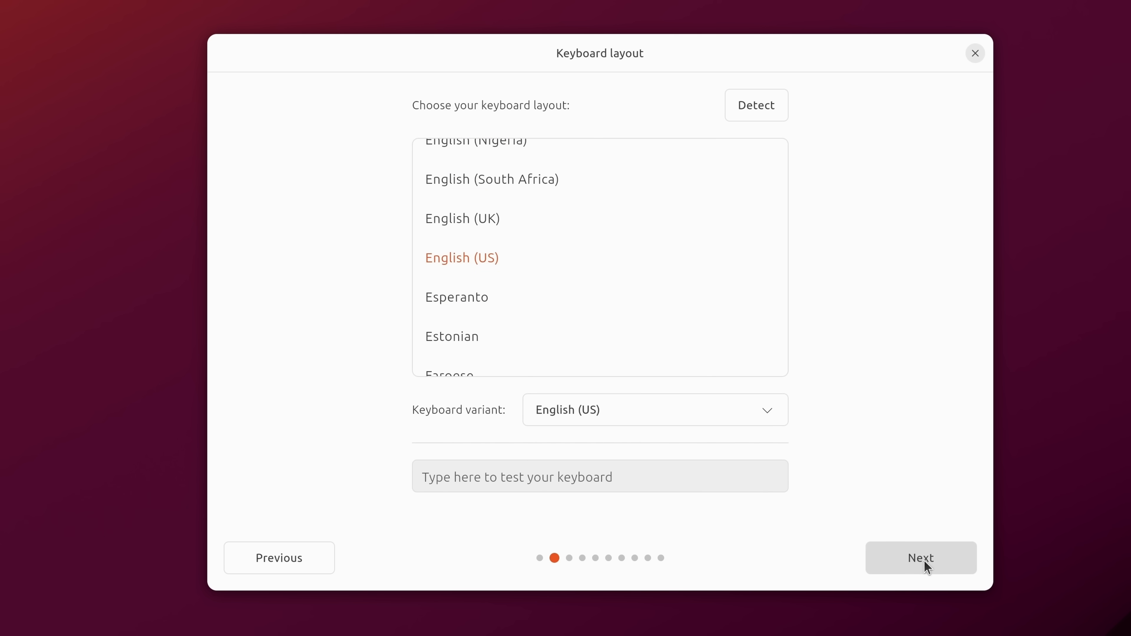
{"action": "mouse_move", "coordinate": [548, 281]}
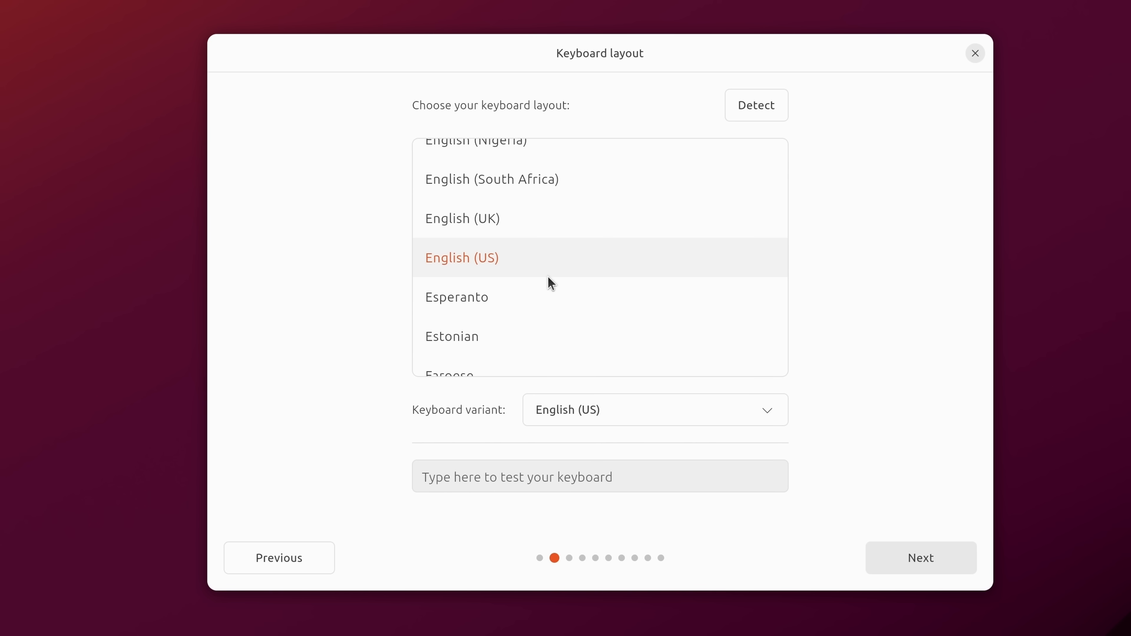
{"action": "mouse_move", "coordinate": [600, 477]}
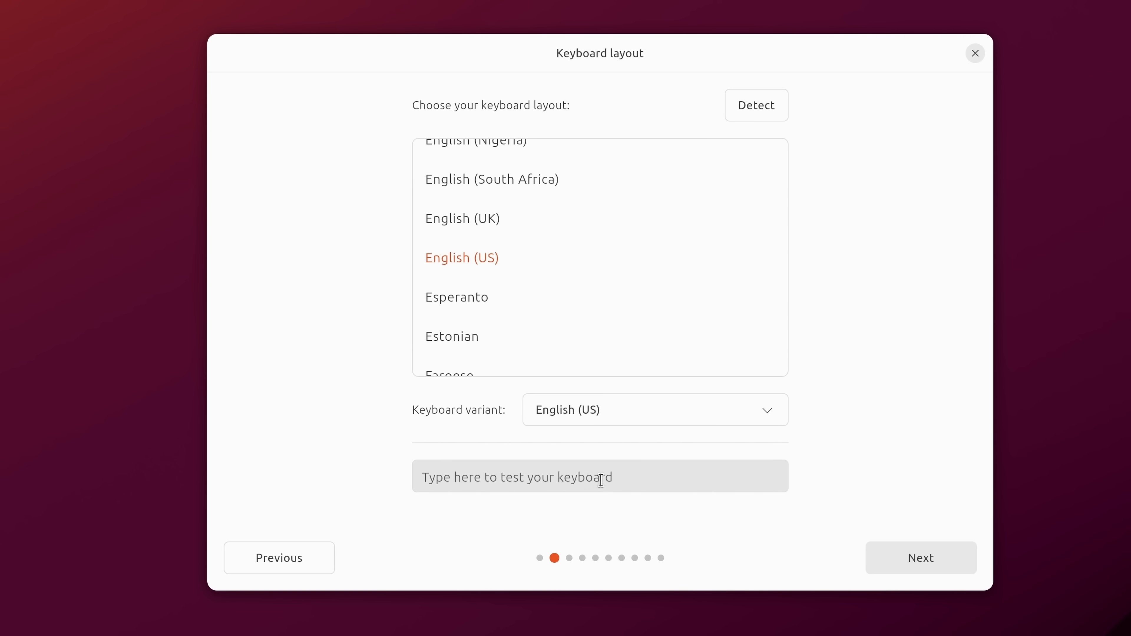
{"action": "type", "text": "Te"}
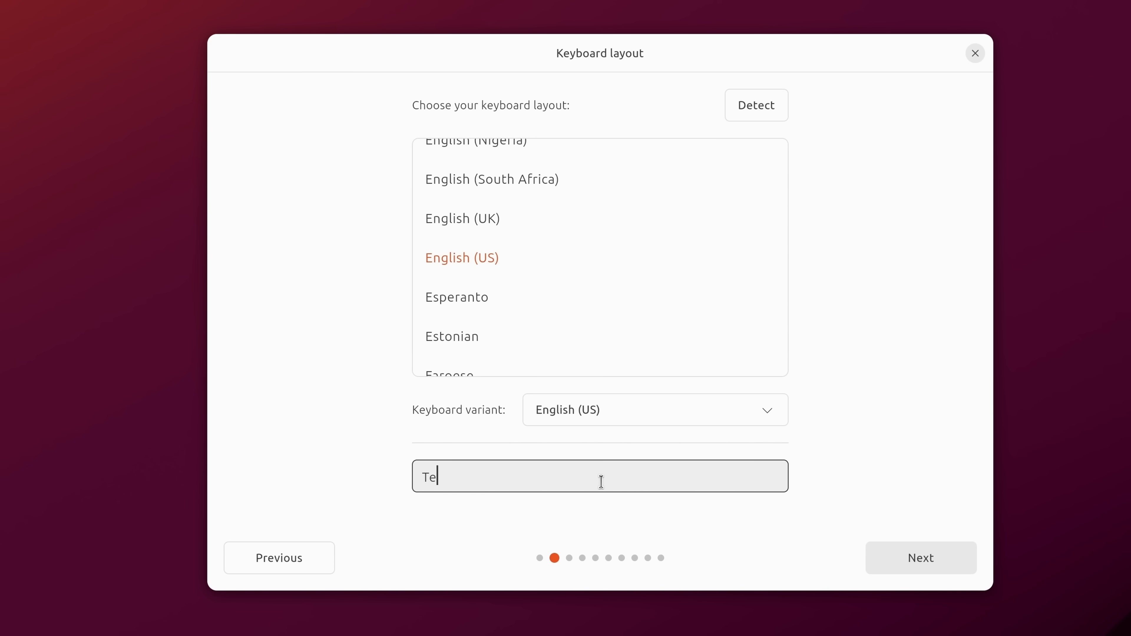
{"action": "type", "text": "st"}
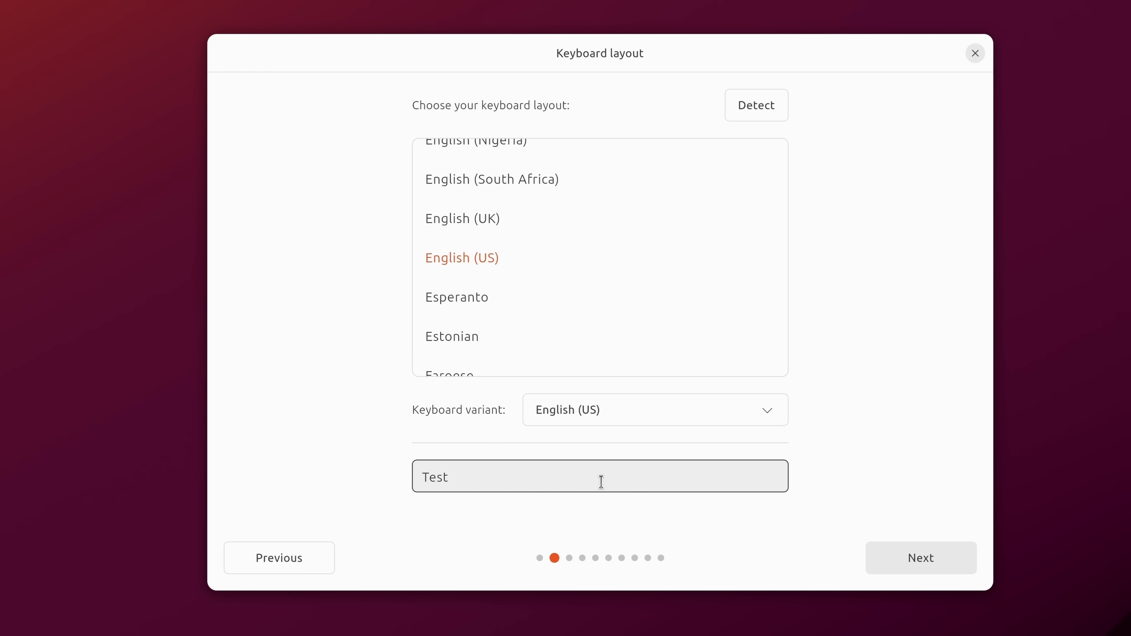
{"action": "left_click", "coordinate": [920, 558]}
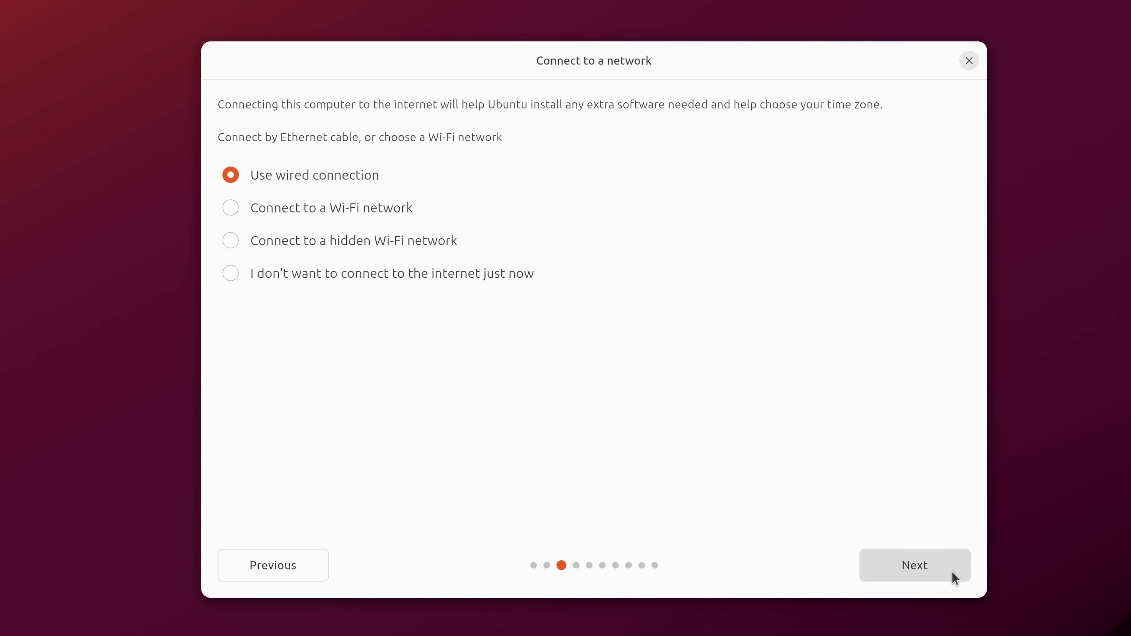
Keep the wired connection and choose Expanded installation, reaching installation type
{"action": "left_click", "coordinate": [913, 565]}
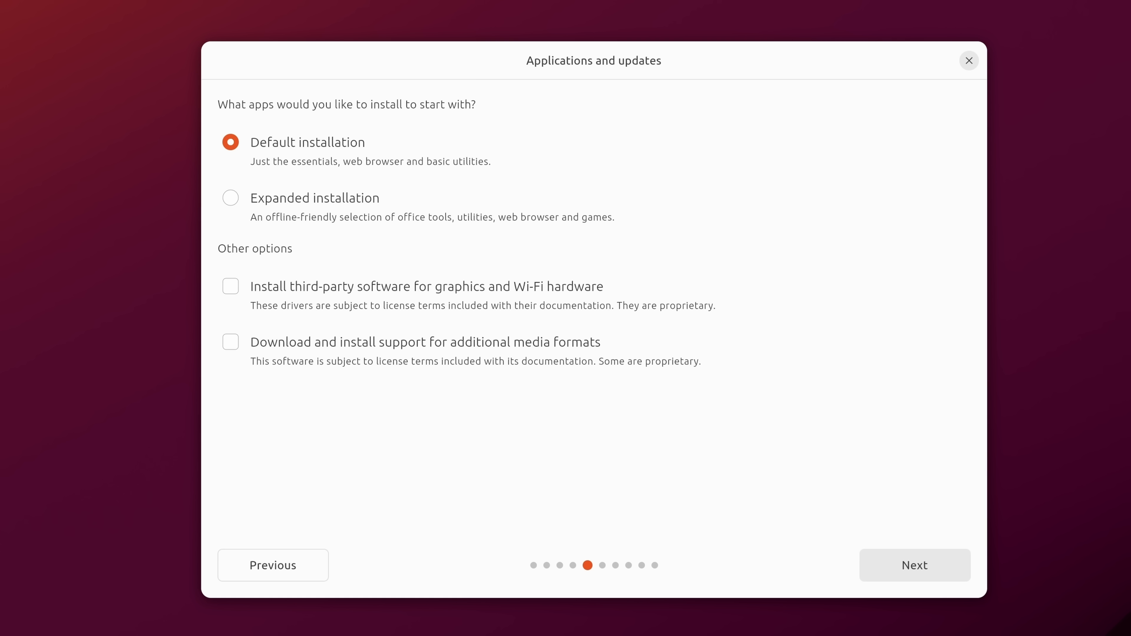
{"action": "mouse_move", "coordinate": [320, 219]}
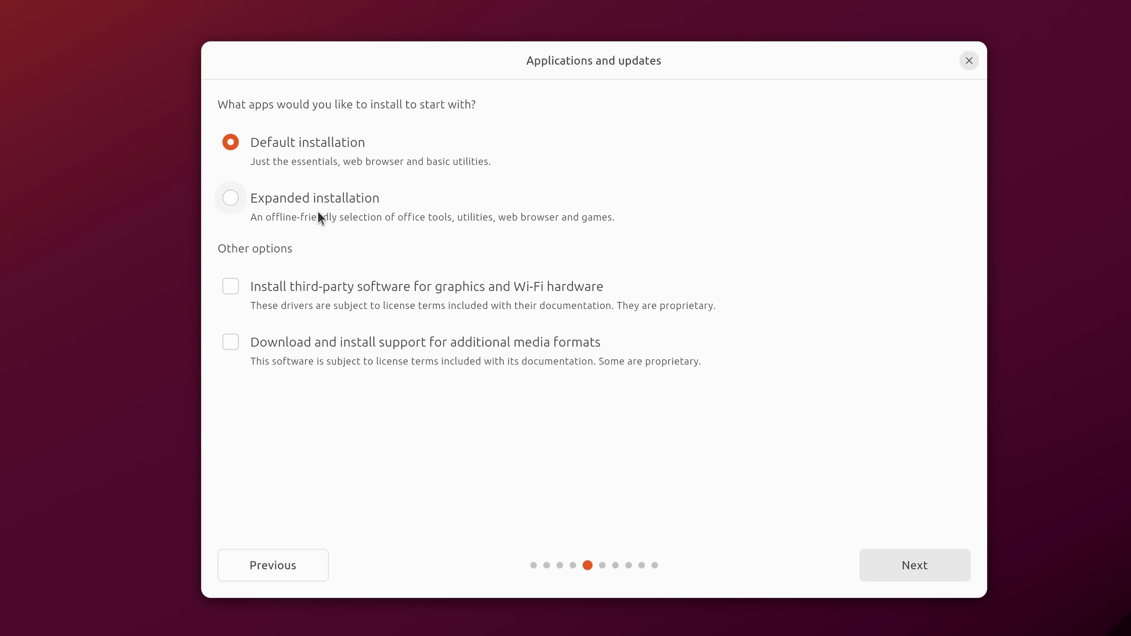
{"action": "left_click", "coordinate": [230, 197]}
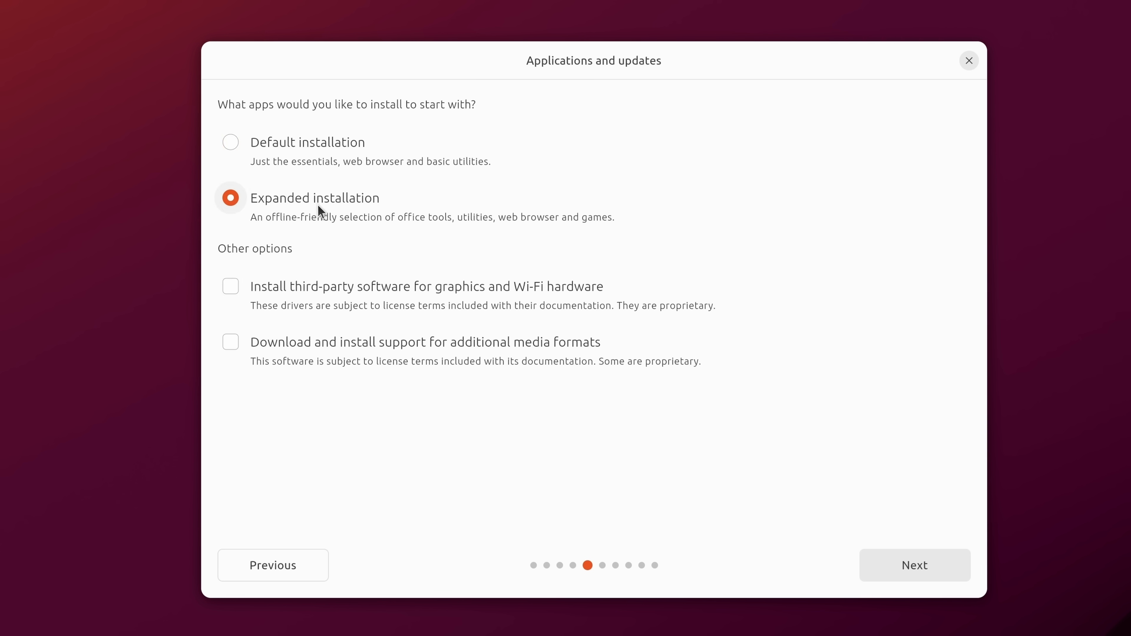
{"action": "mouse_move", "coordinate": [410, 237]}
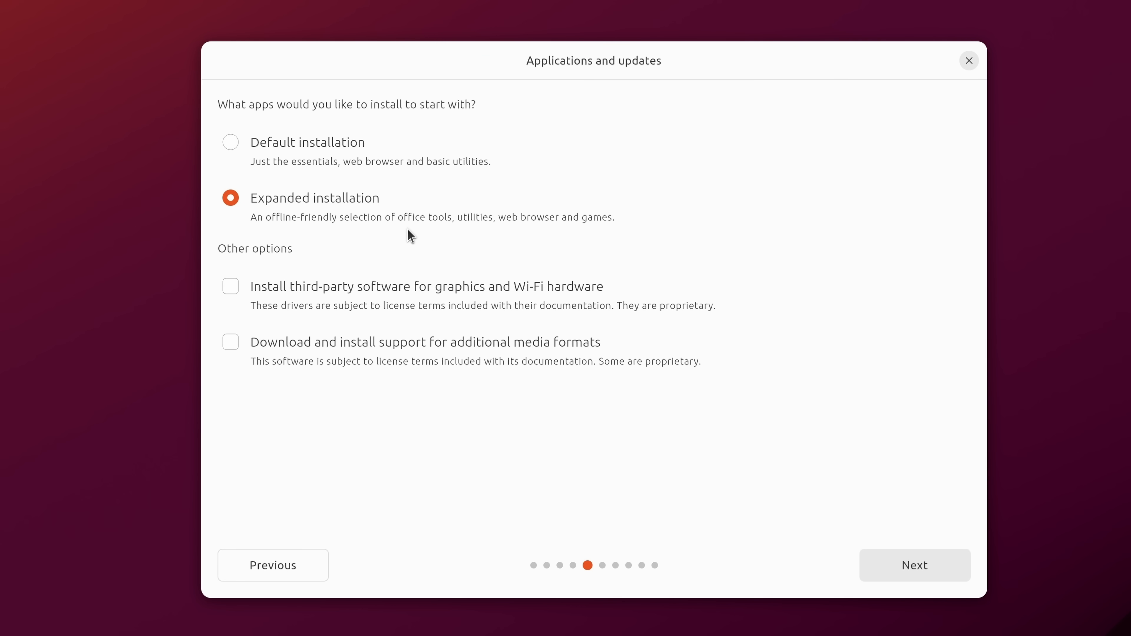
{"action": "left_click", "coordinate": [912, 564]}
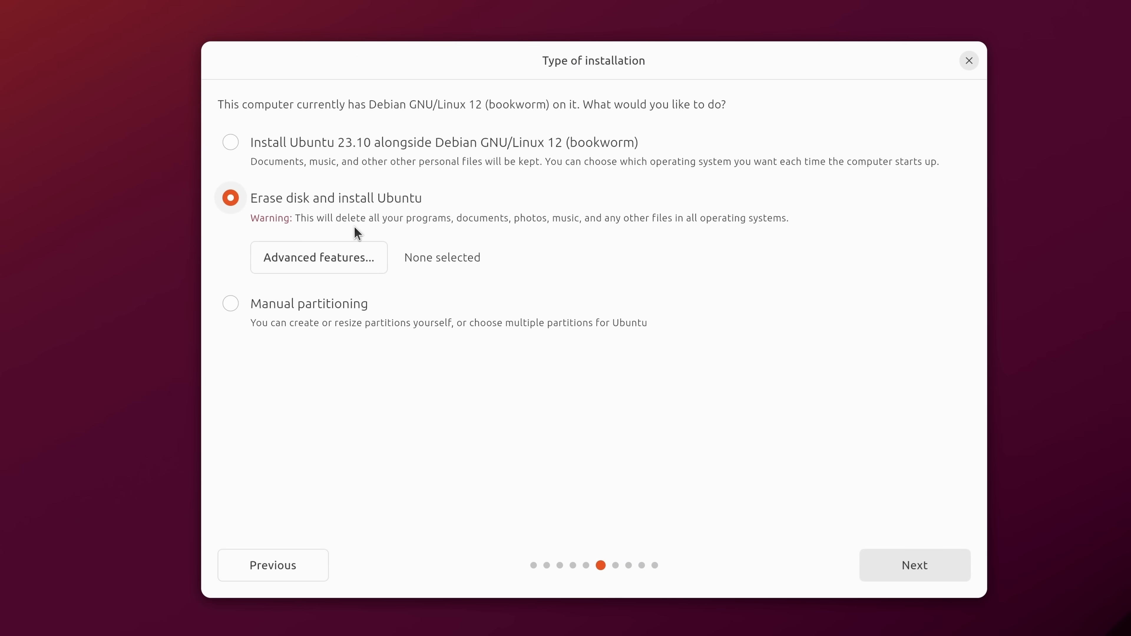
Proceed with Erase disk and install Ubuntu selected
{"action": "left_click", "coordinate": [318, 257]}
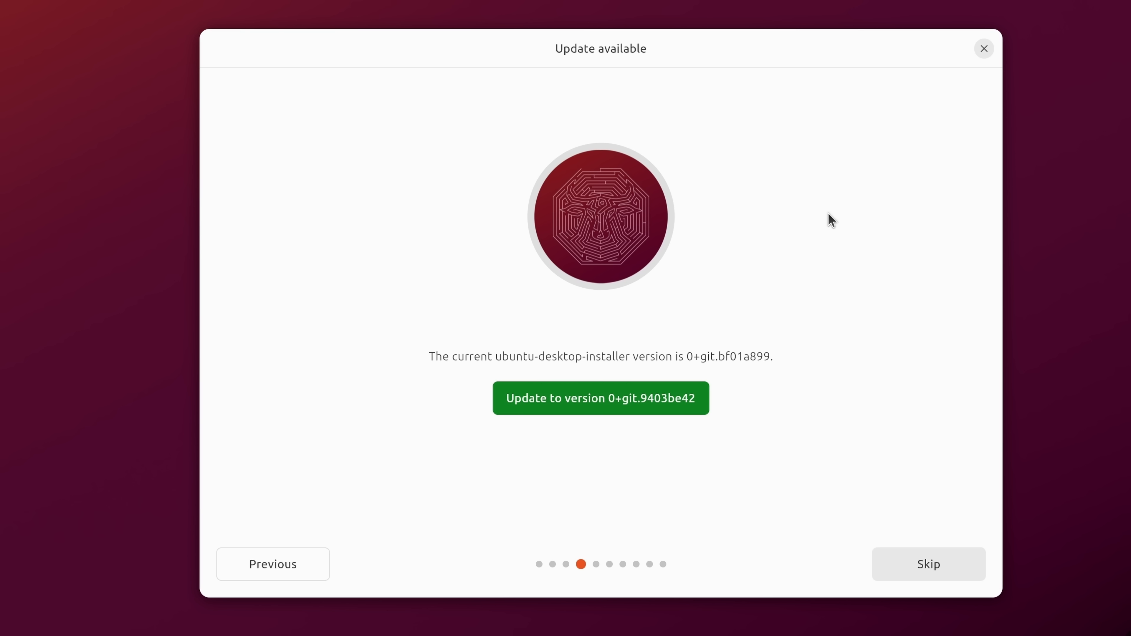
{"action": "mouse_move", "coordinate": [713, 368]}
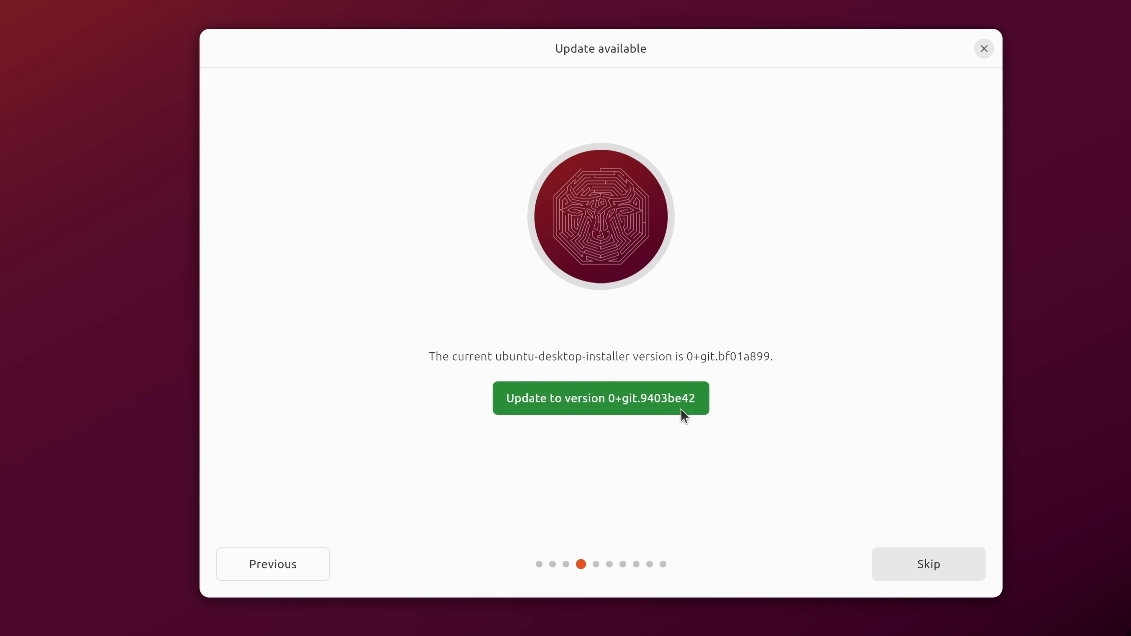
{"action": "mouse_move", "coordinate": [636, 430]}
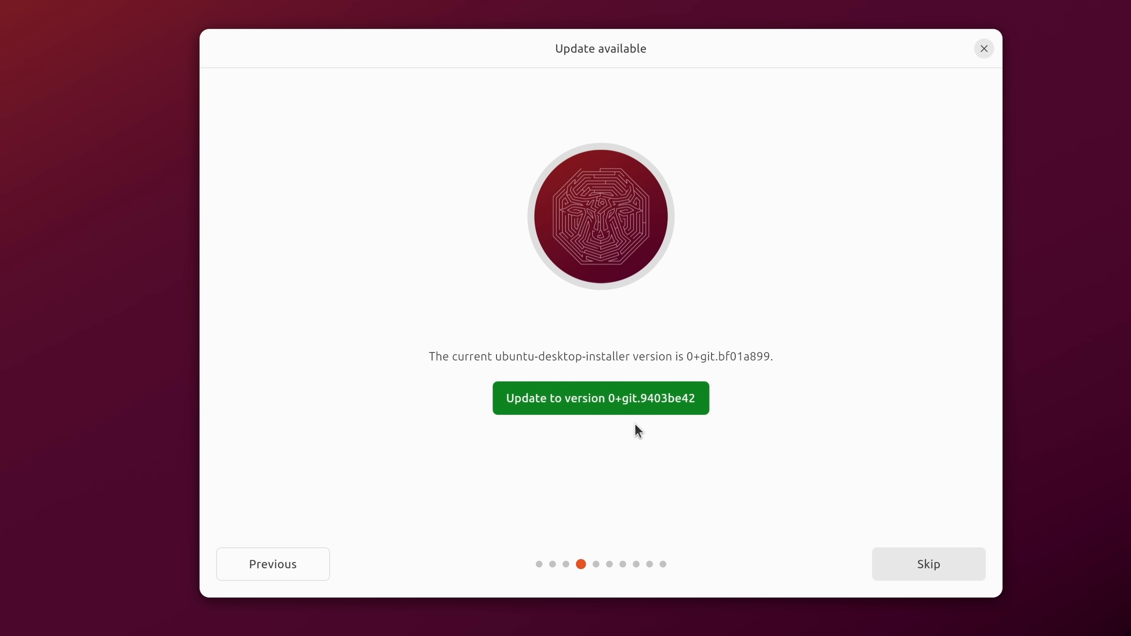
{"action": "mouse_move", "coordinate": [653, 412]}
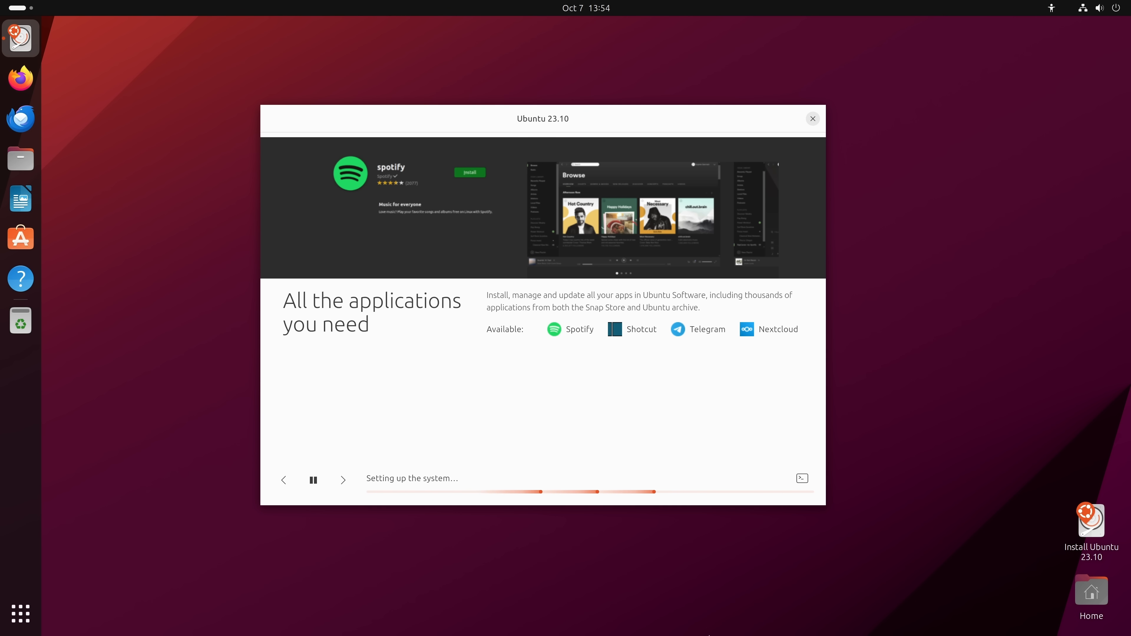
Advance the installation slideshow two slides to the open-source development tools slide
{"action": "left_click", "coordinate": [343, 479]}
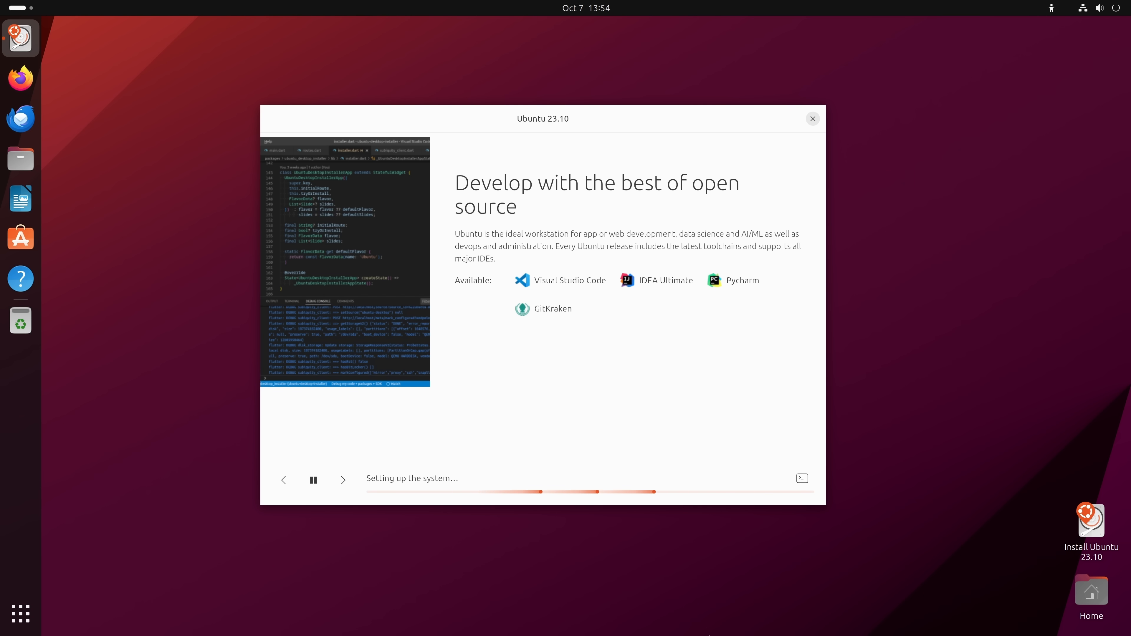
{"action": "left_click", "coordinate": [343, 479]}
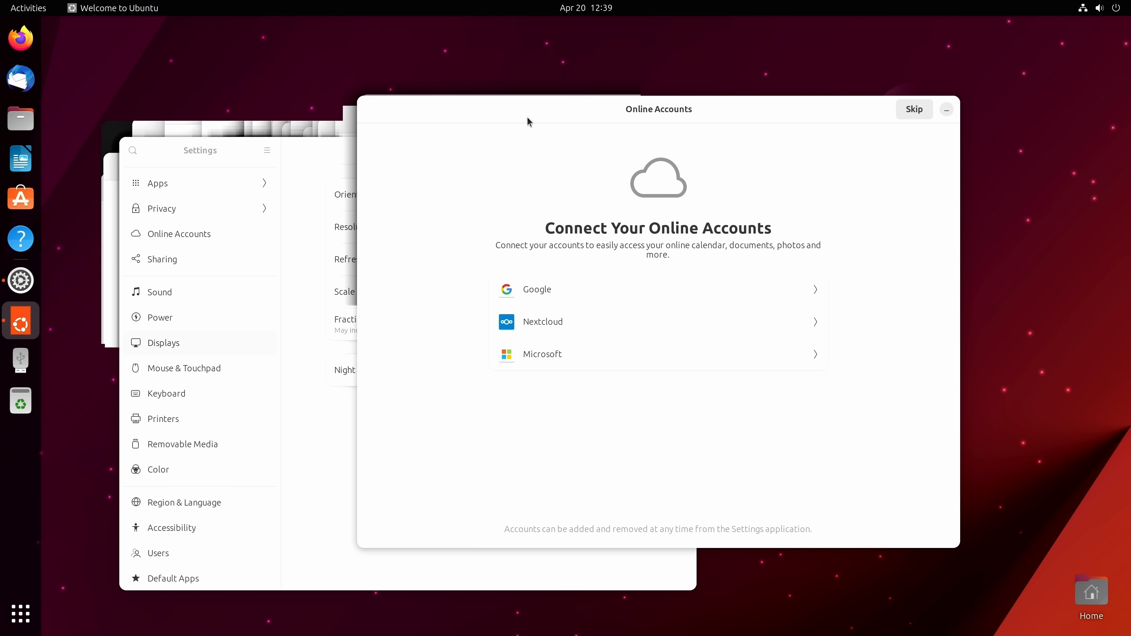
Skip Online Accounts and dismiss the Installation complete dialog
{"action": "left_click", "coordinate": [913, 108]}
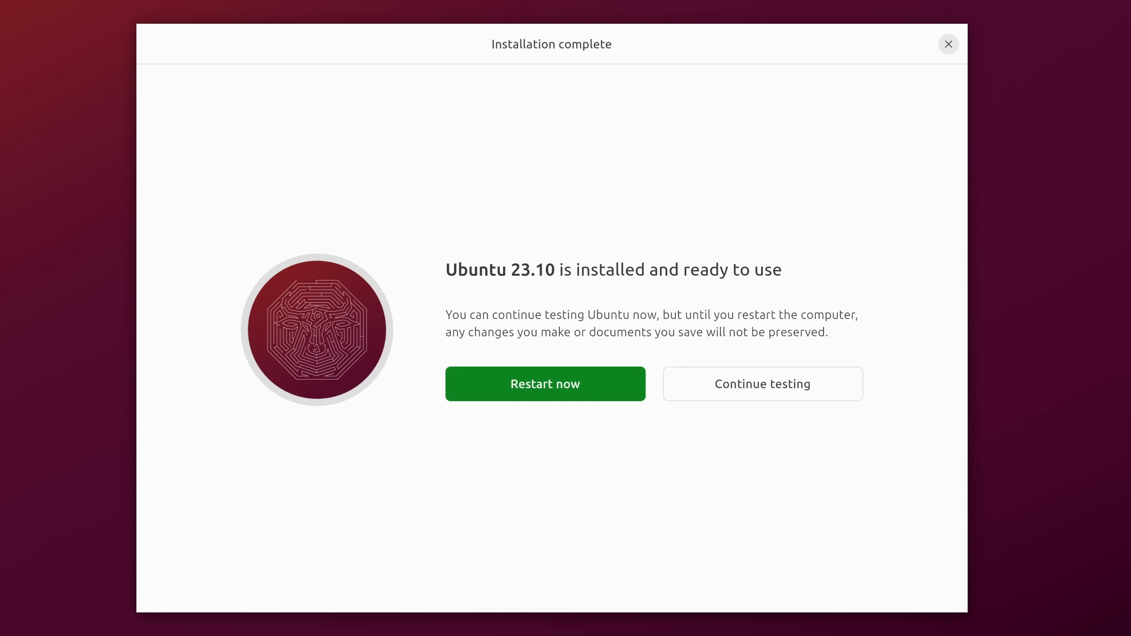
{"action": "left_click", "coordinate": [761, 383]}
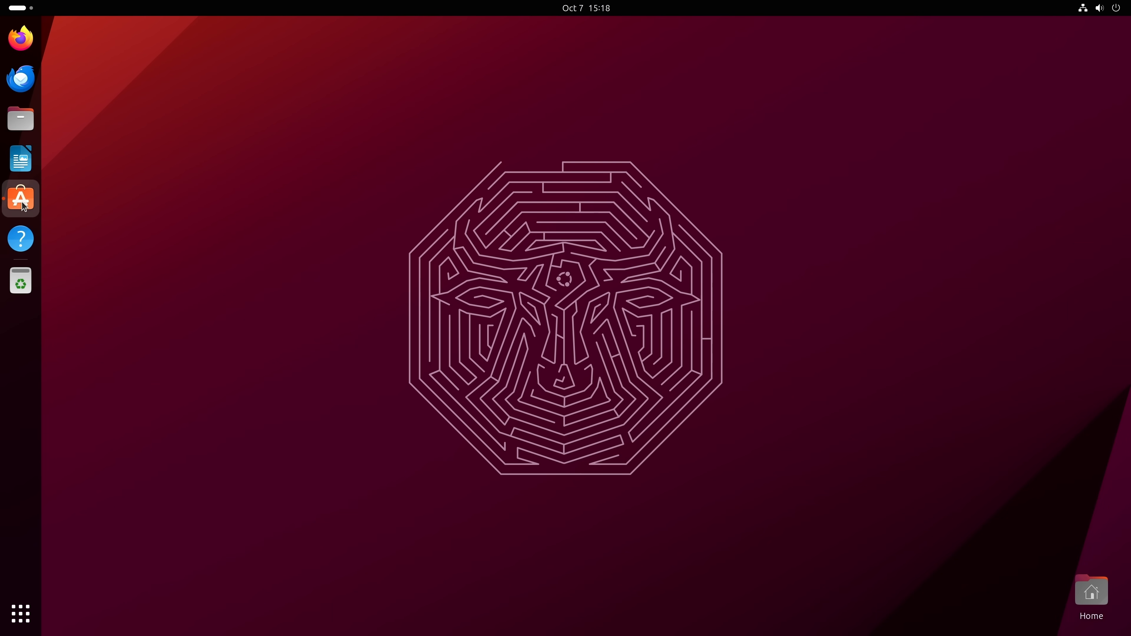
Launch App Center and install remmina, authenticating with the account password
{"action": "left_click", "coordinate": [20, 199]}
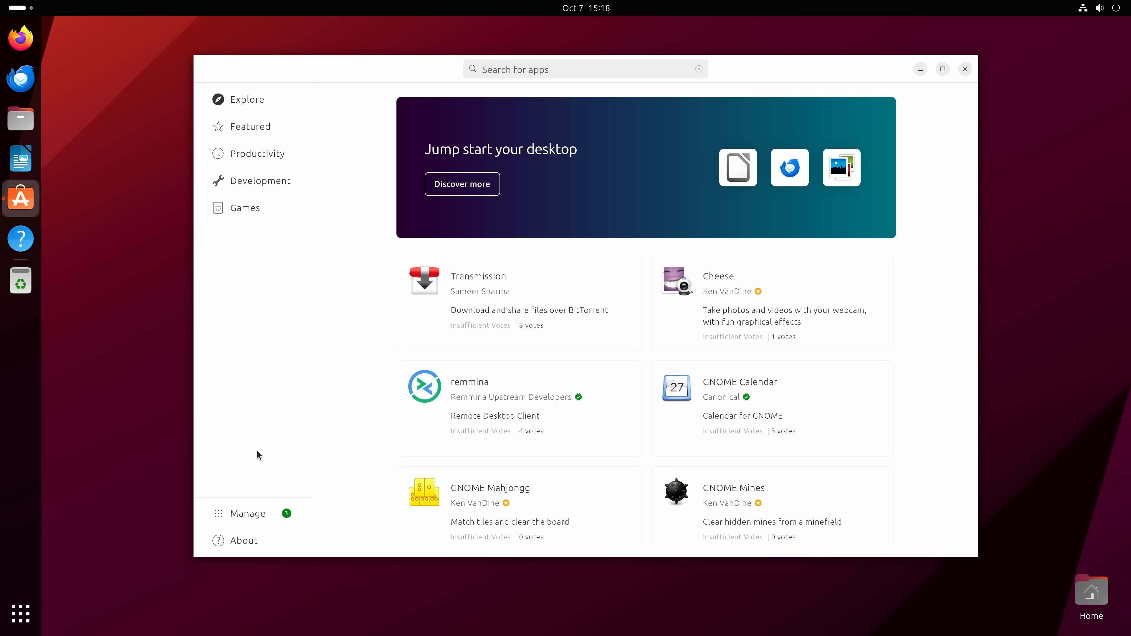
{"action": "mouse_move", "coordinate": [517, 414]}
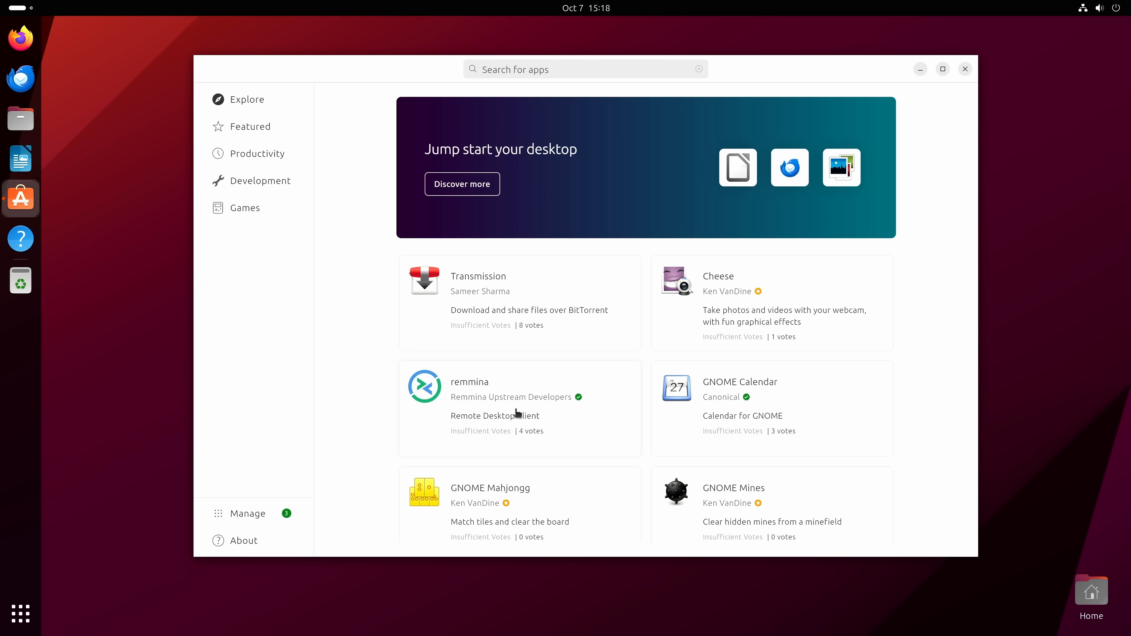
{"action": "mouse_move", "coordinate": [495, 402]}
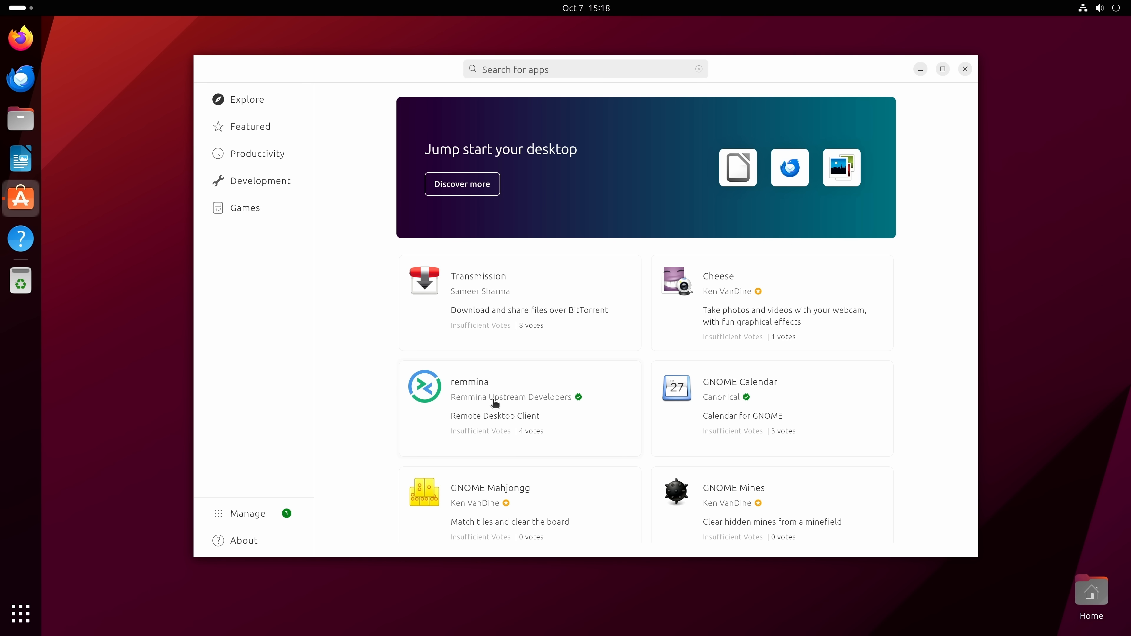
{"action": "left_click", "coordinate": [494, 404]}
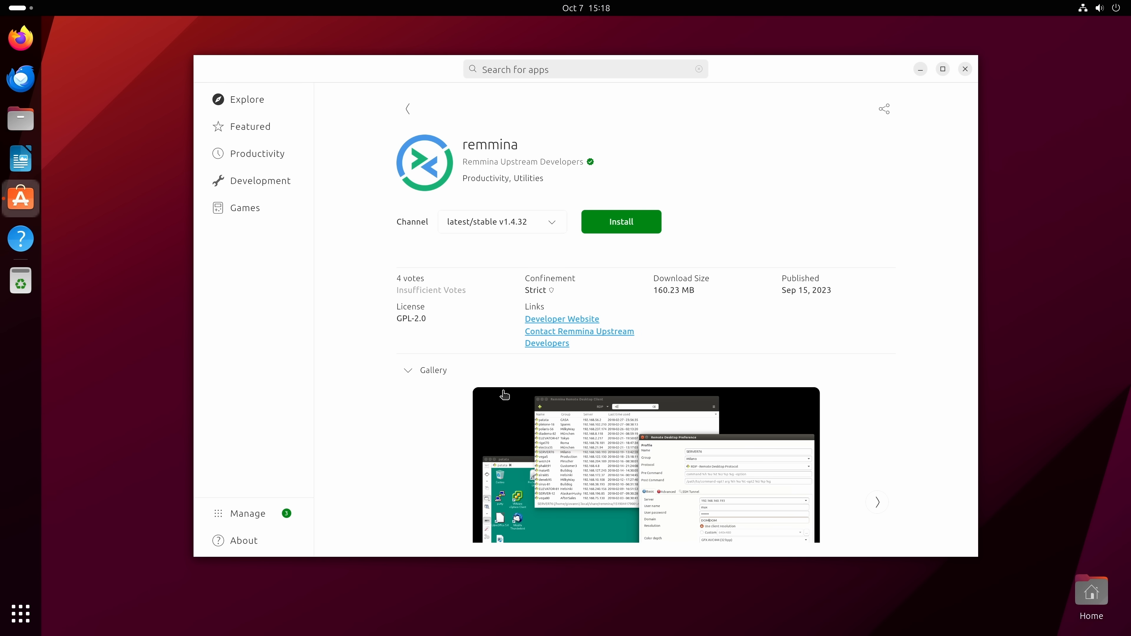
{"action": "mouse_move", "coordinate": [639, 228]}
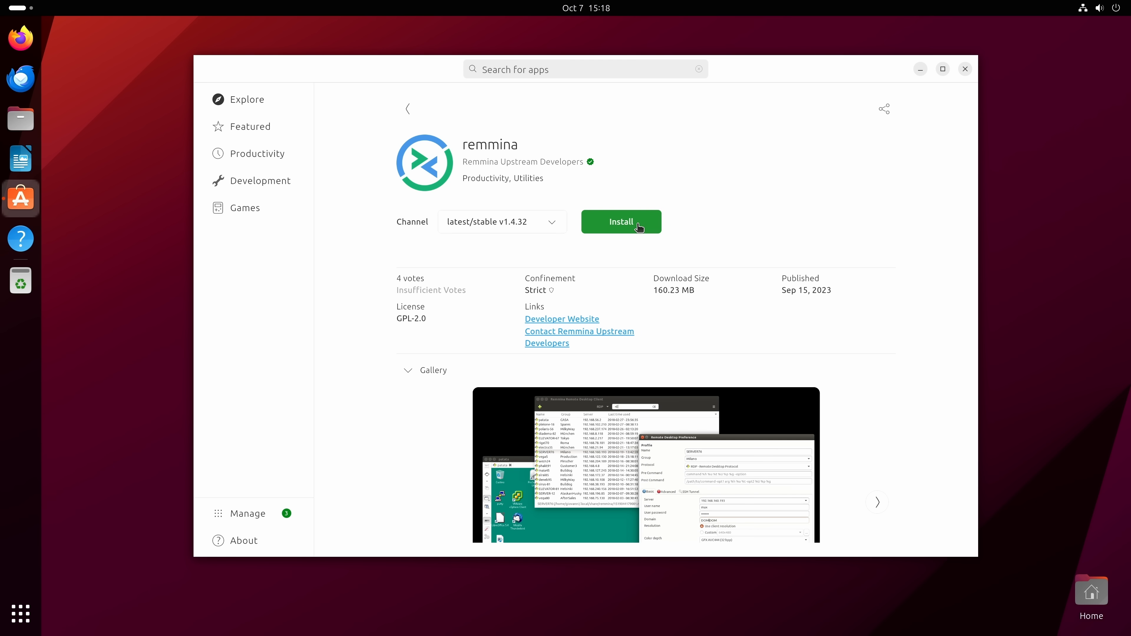
{"action": "left_click", "coordinate": [620, 221]}
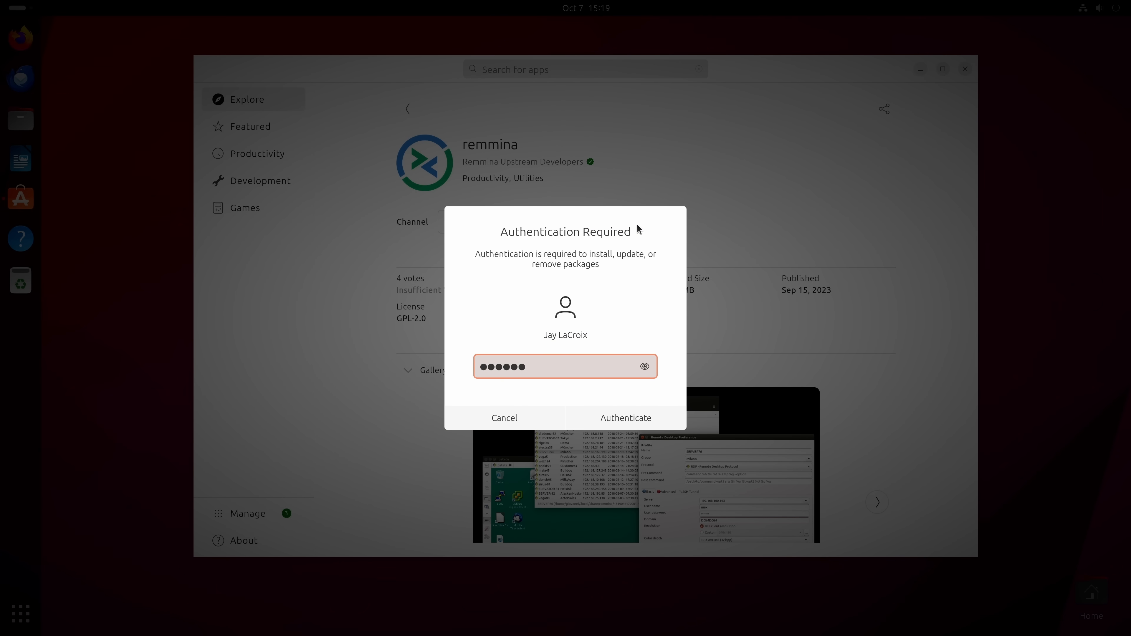
{"action": "left_click", "coordinate": [624, 418]}
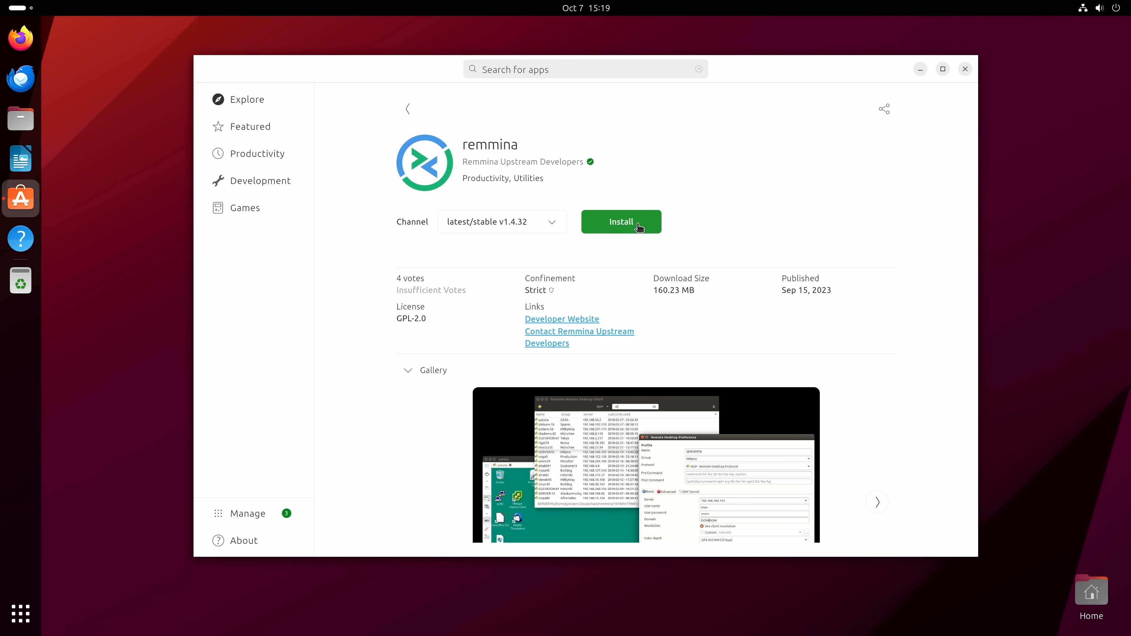
{"action": "left_click", "coordinate": [620, 222]}
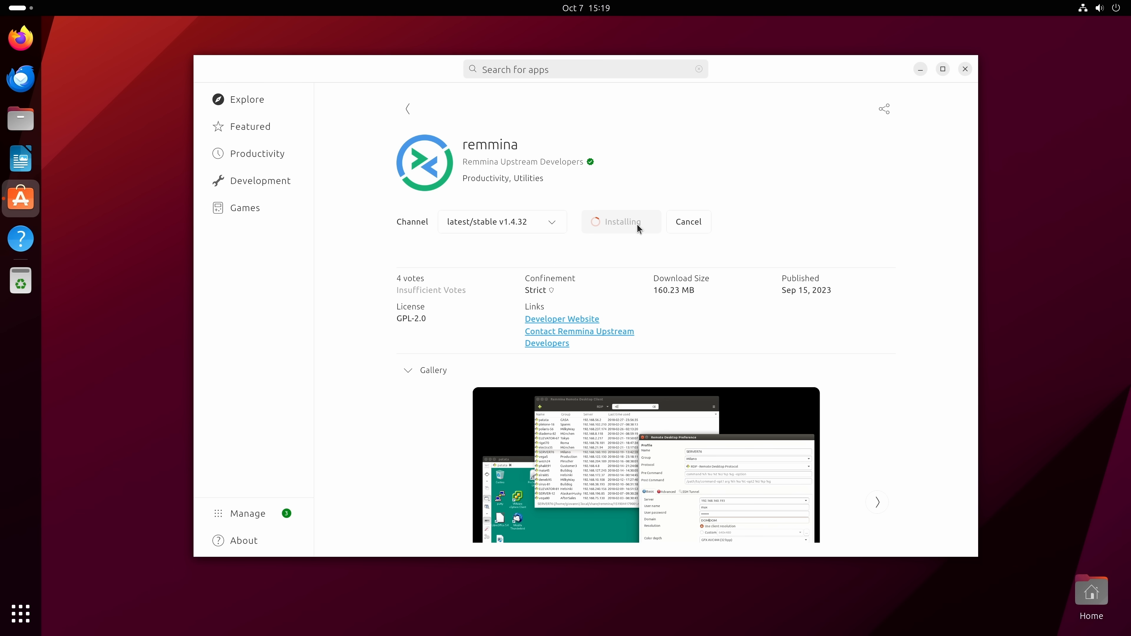
{"action": "mouse_move", "coordinate": [244, 525]}
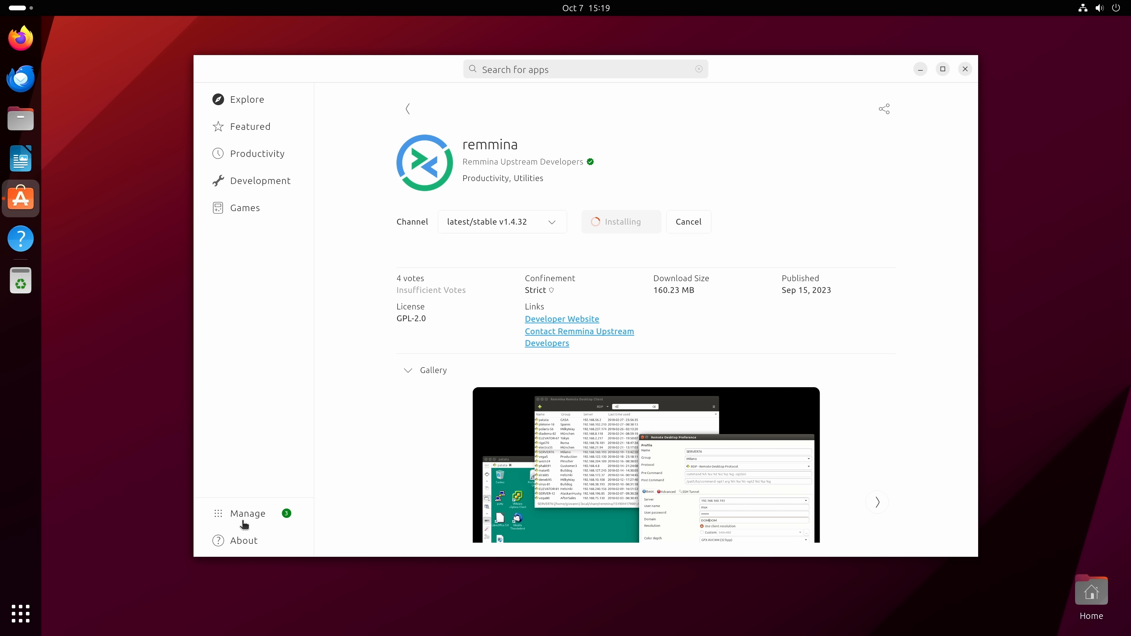
{"action": "mouse_move", "coordinate": [263, 517]}
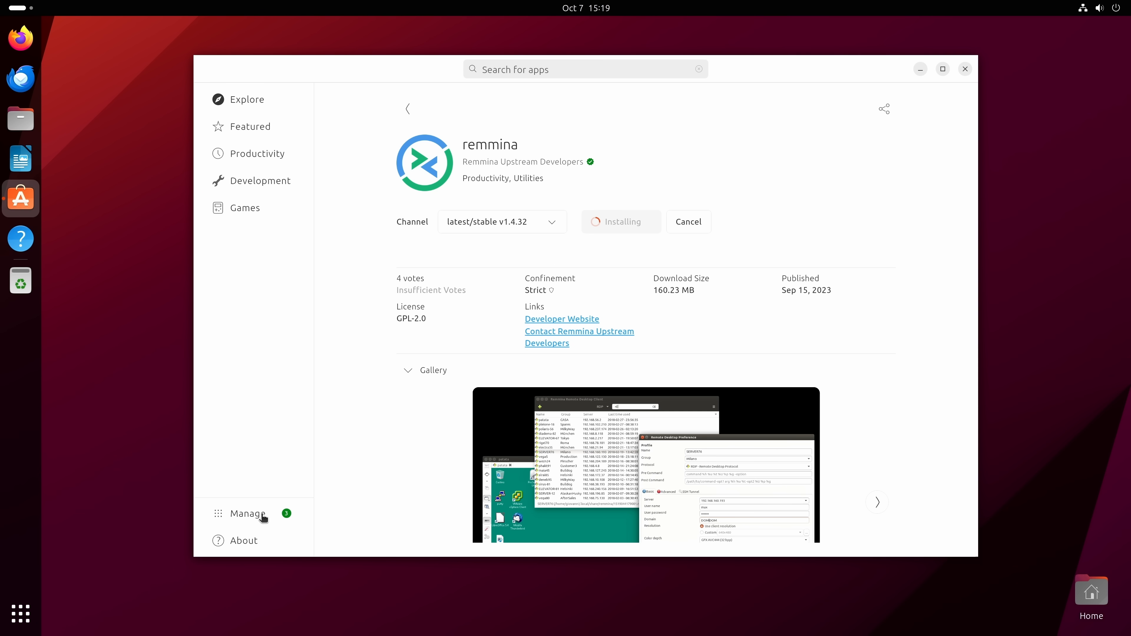
Confirm remmina shows Open and appears in Manage's installed list, then return to Explore
{"action": "left_click", "coordinate": [248, 513]}
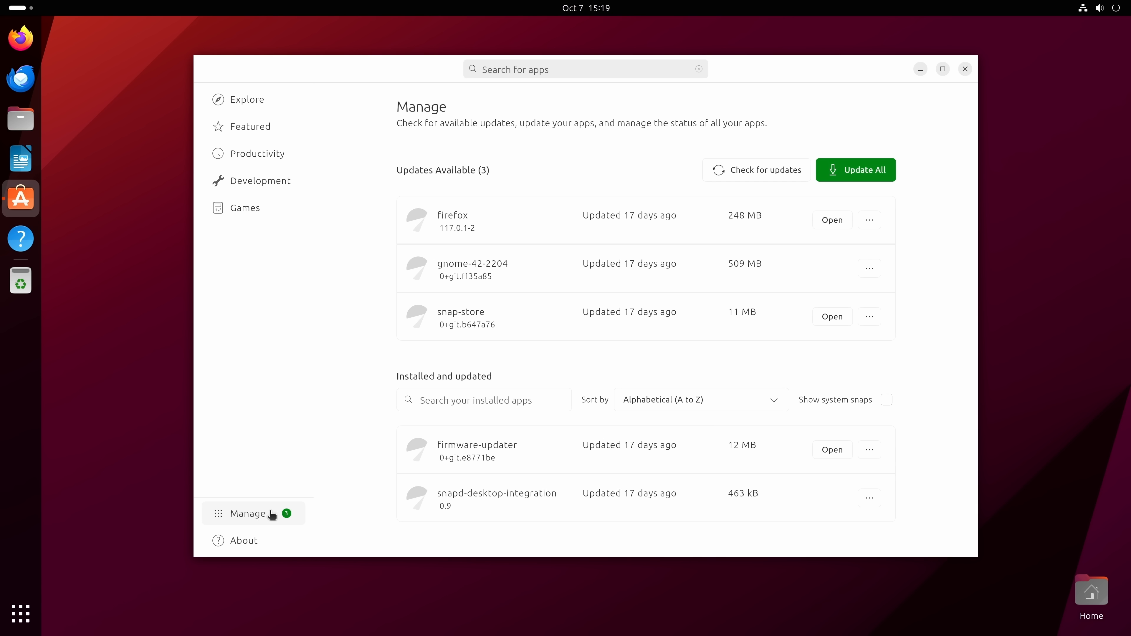
{"action": "mouse_move", "coordinate": [645, 199]}
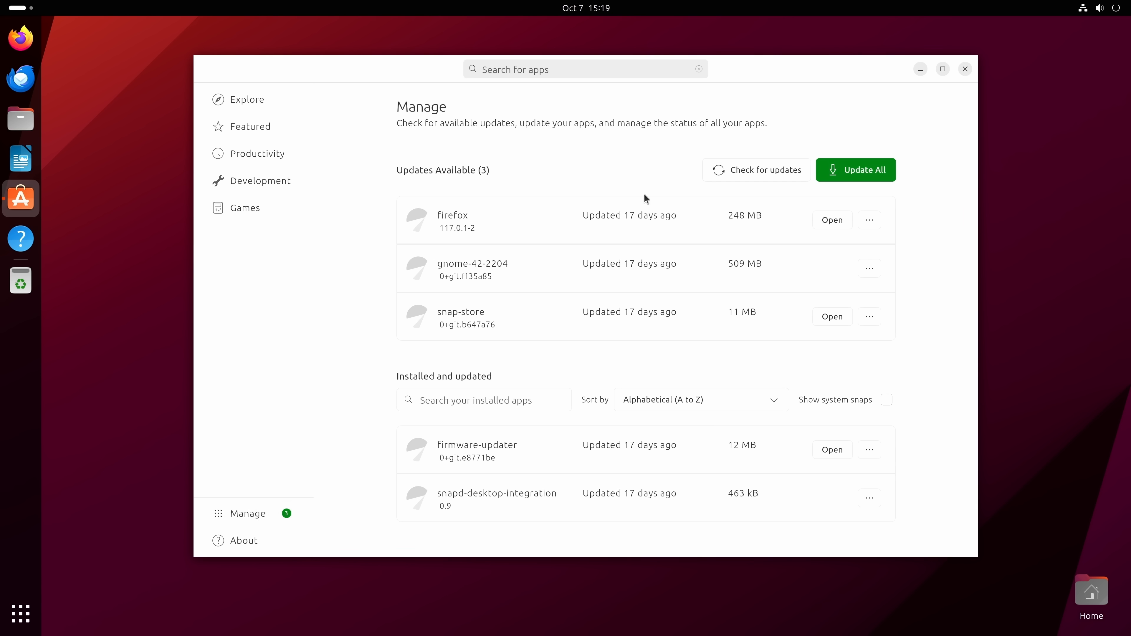
{"action": "mouse_move", "coordinate": [858, 174]}
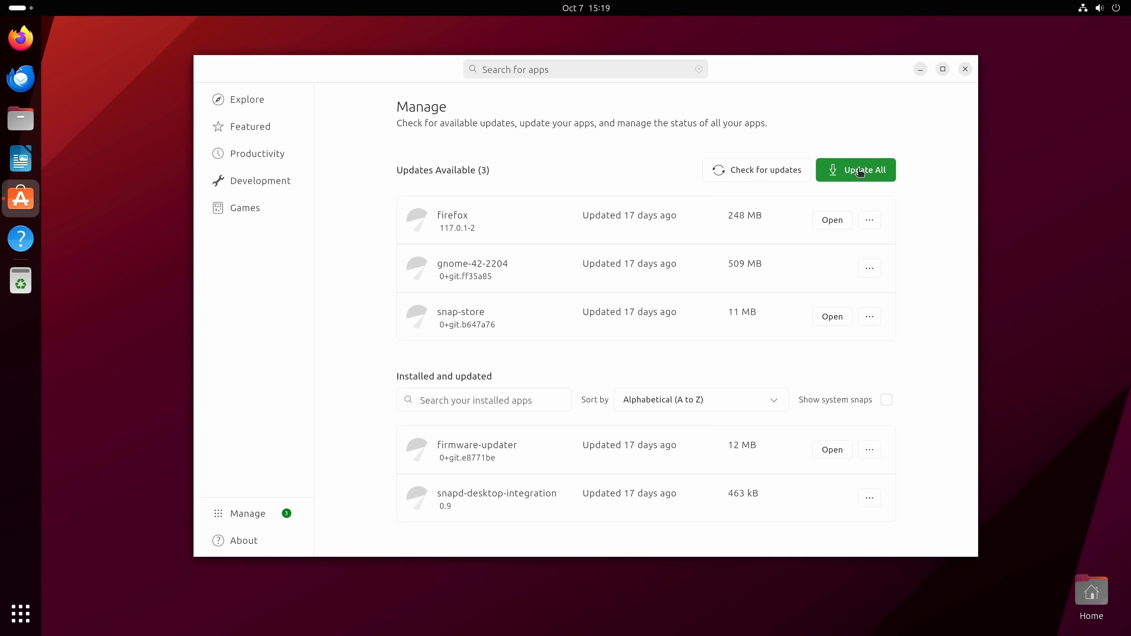
{"action": "mouse_move", "coordinate": [630, 221]}
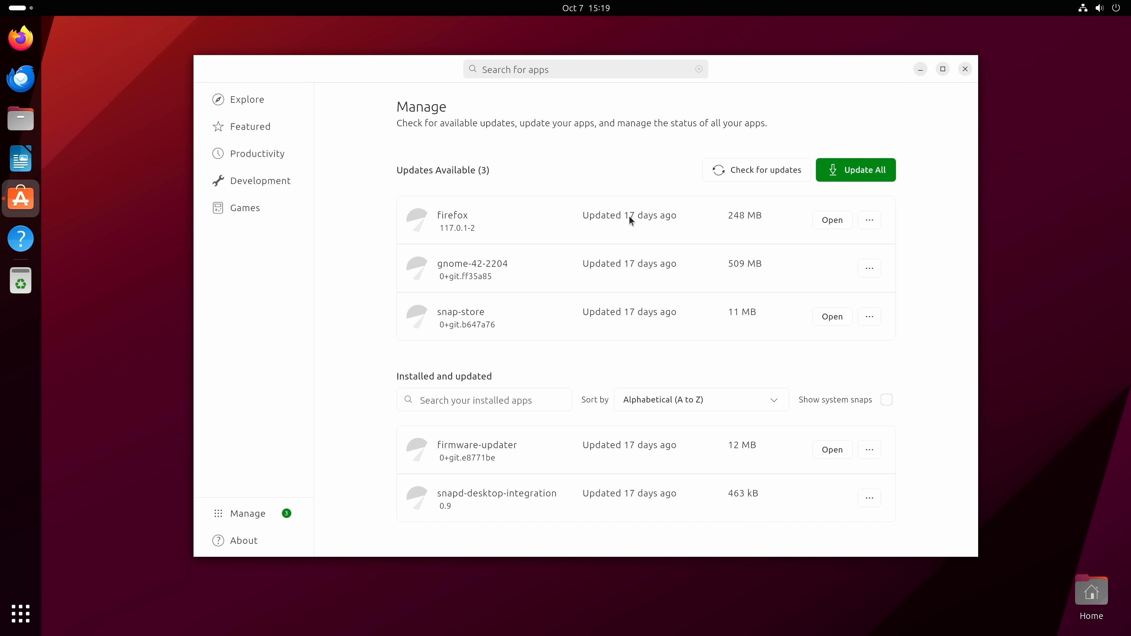
{"action": "left_click", "coordinate": [247, 99]}
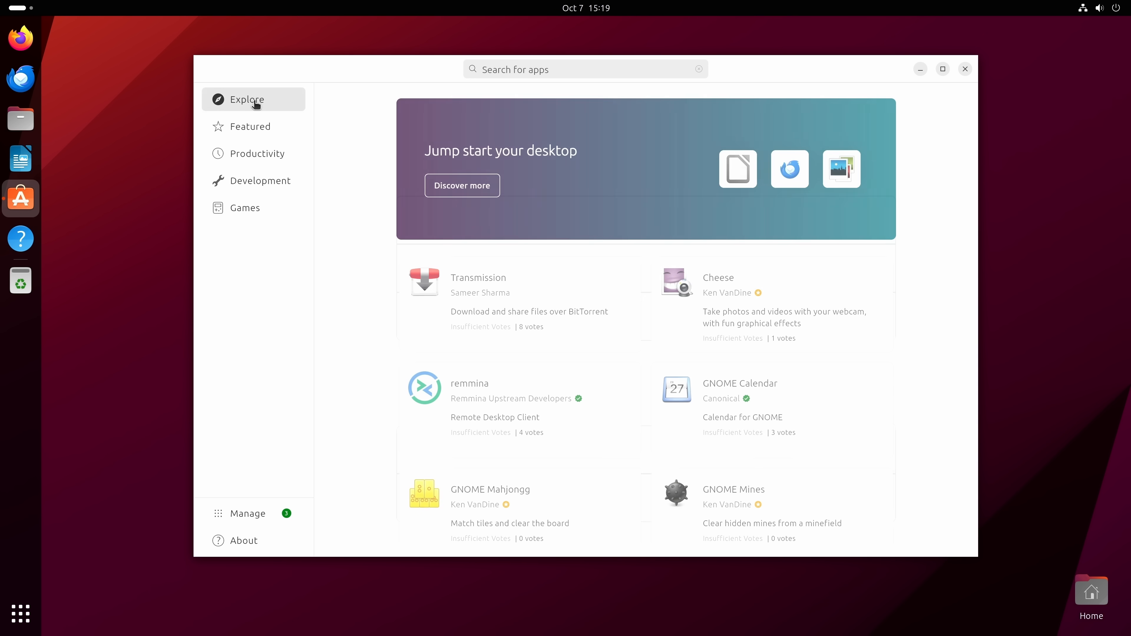
{"action": "left_click", "coordinate": [469, 383]}
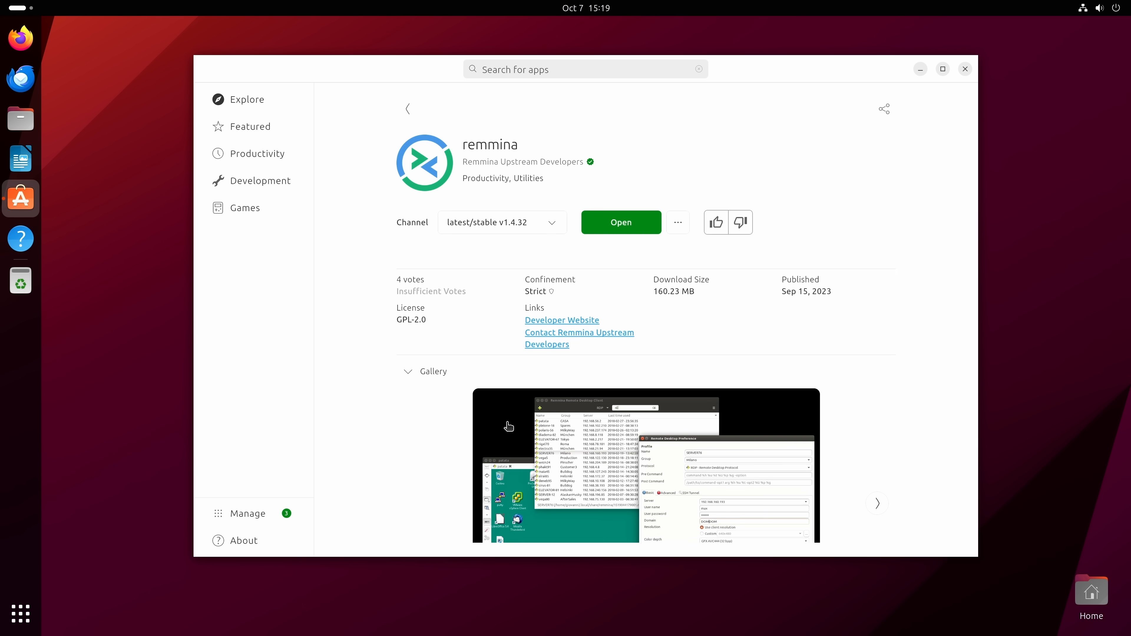
{"action": "mouse_move", "coordinate": [264, 129]}
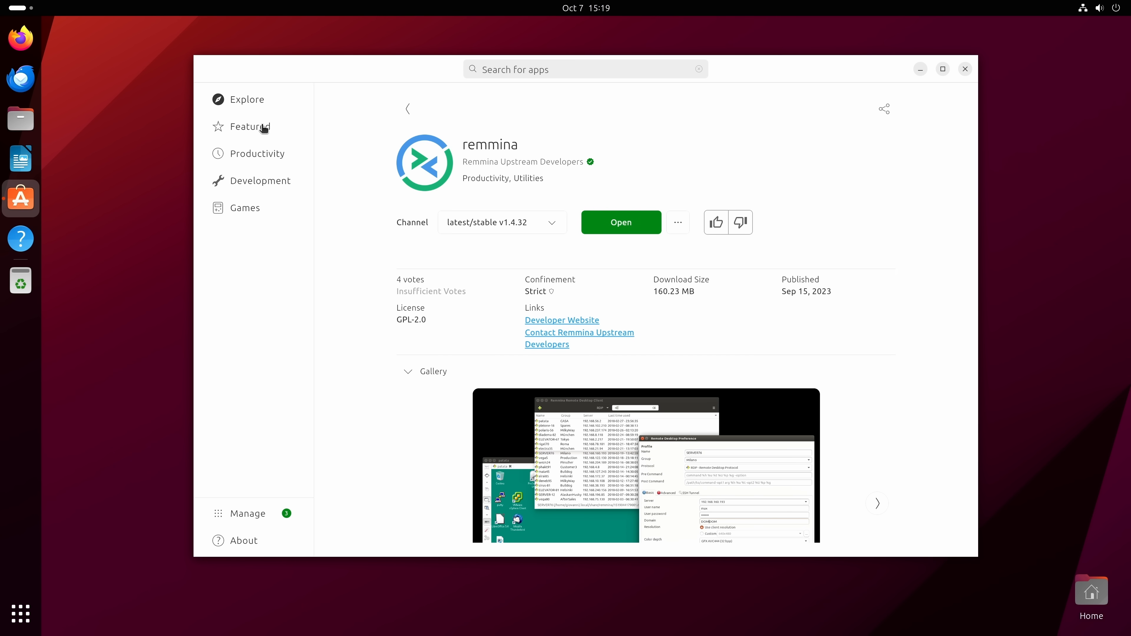
{"action": "left_click", "coordinate": [248, 513]}
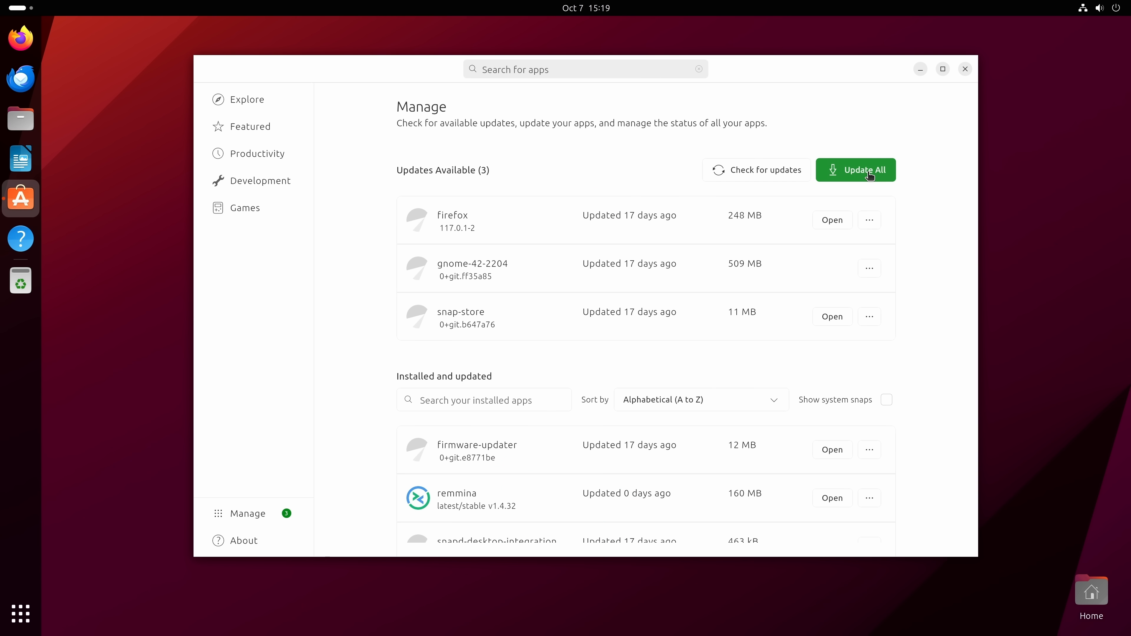
{"action": "mouse_move", "coordinate": [937, 176]}
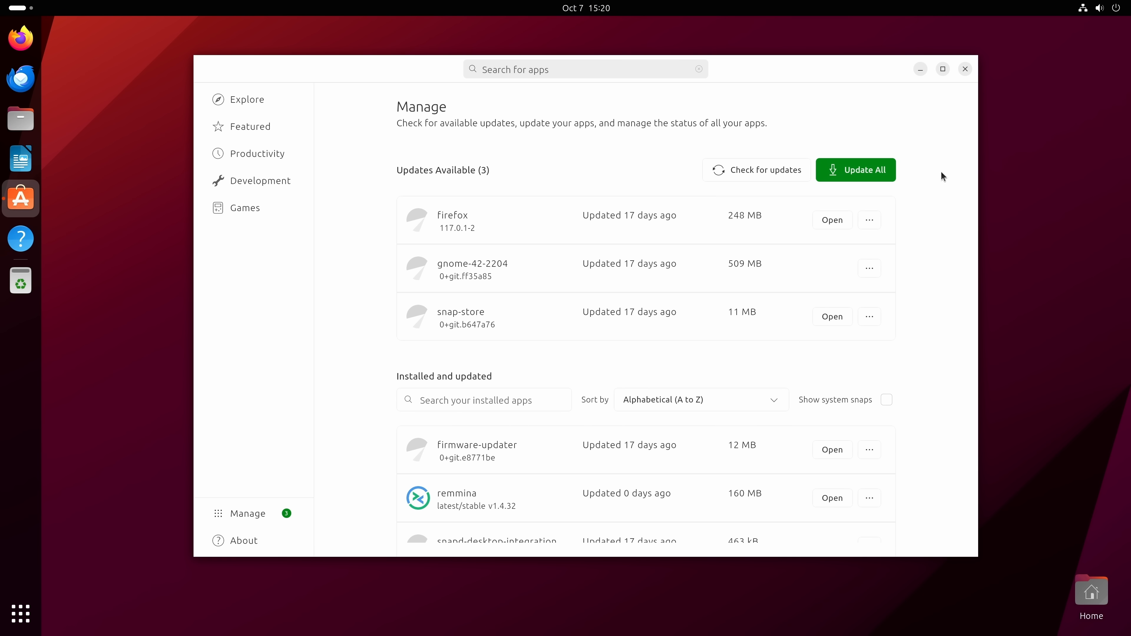
{"action": "left_click", "coordinate": [247, 99]}
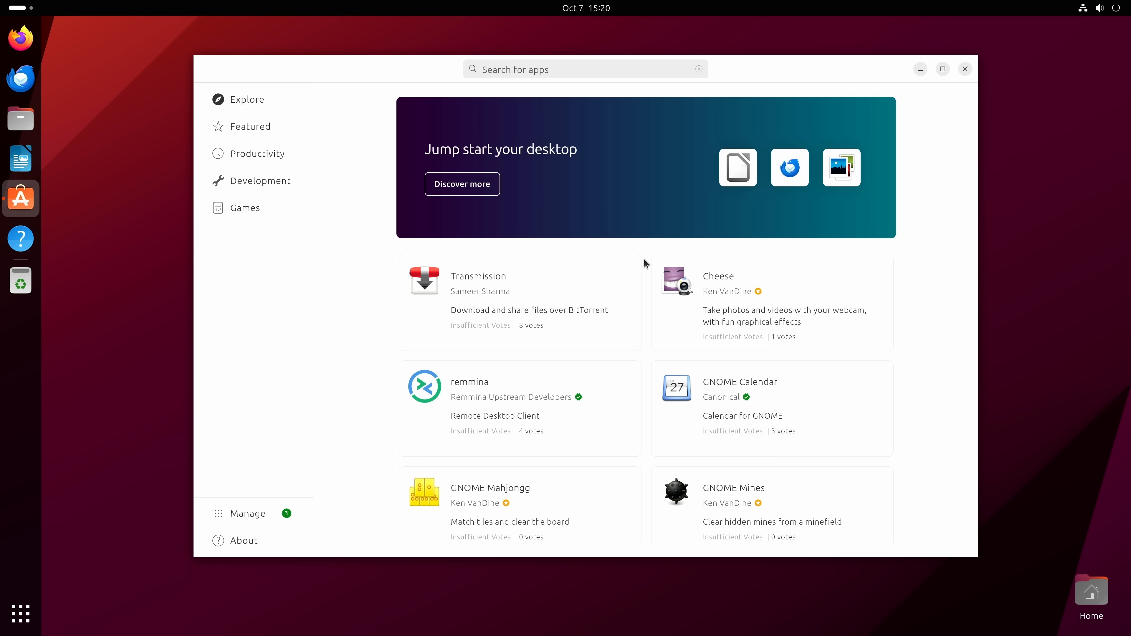
{"action": "scroll", "scroll_direction": "down", "scroll_amount": 3}
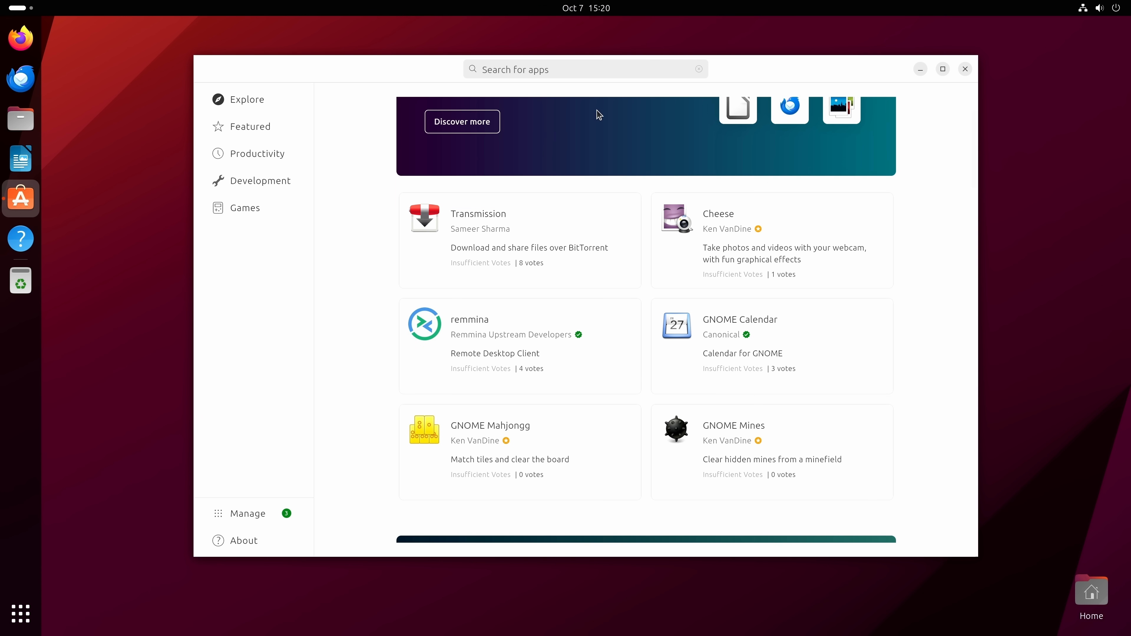
{"action": "type", "text": "fi"}
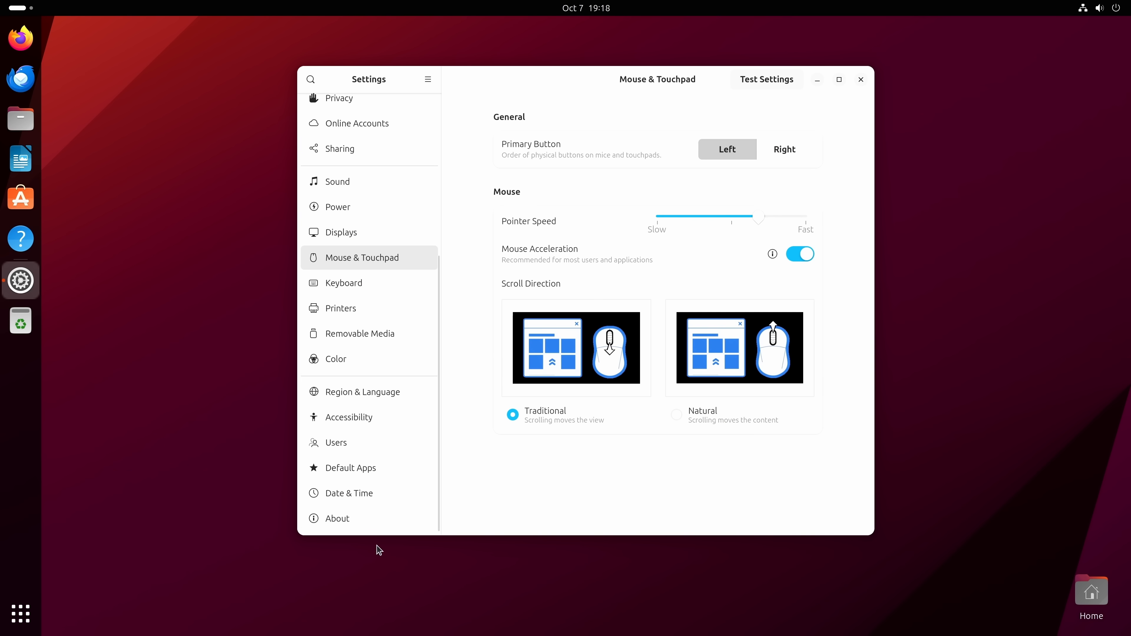
{"action": "mouse_move", "coordinate": [817, 583]}
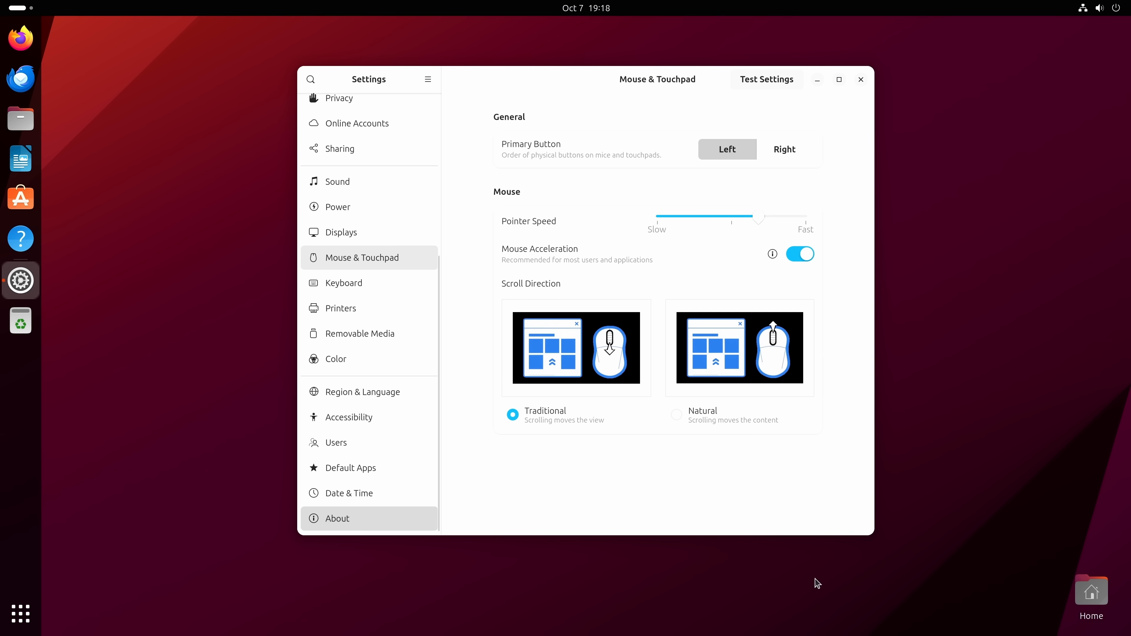
View the About page, close Settings, and launch Files on the Home folder
{"action": "left_click", "coordinate": [337, 518]}
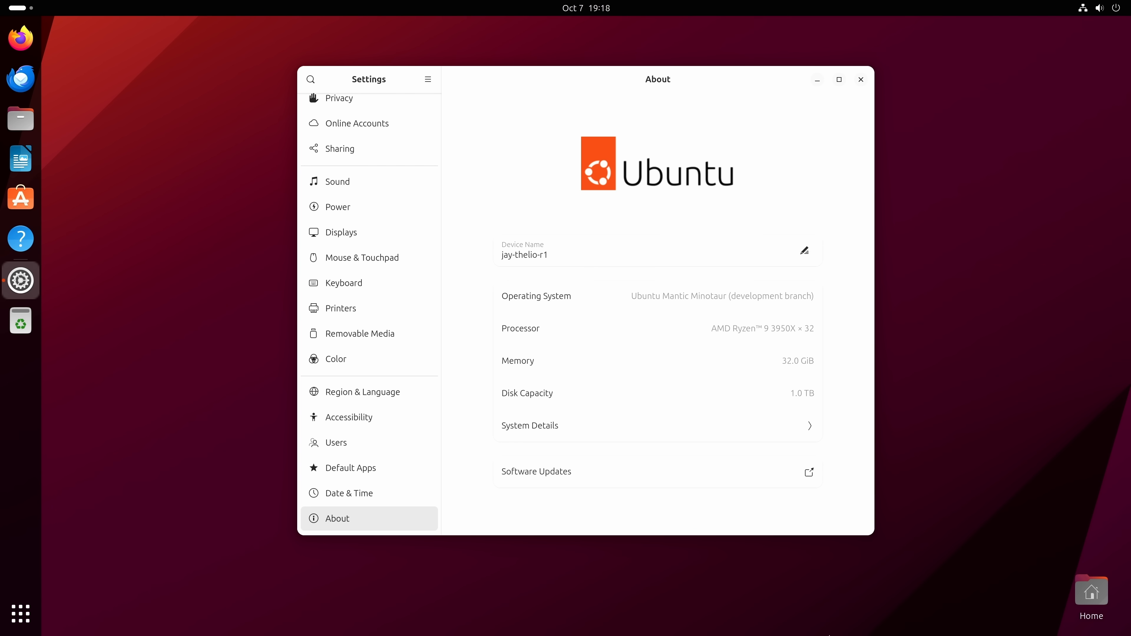
{"action": "left_click", "coordinate": [860, 80]}
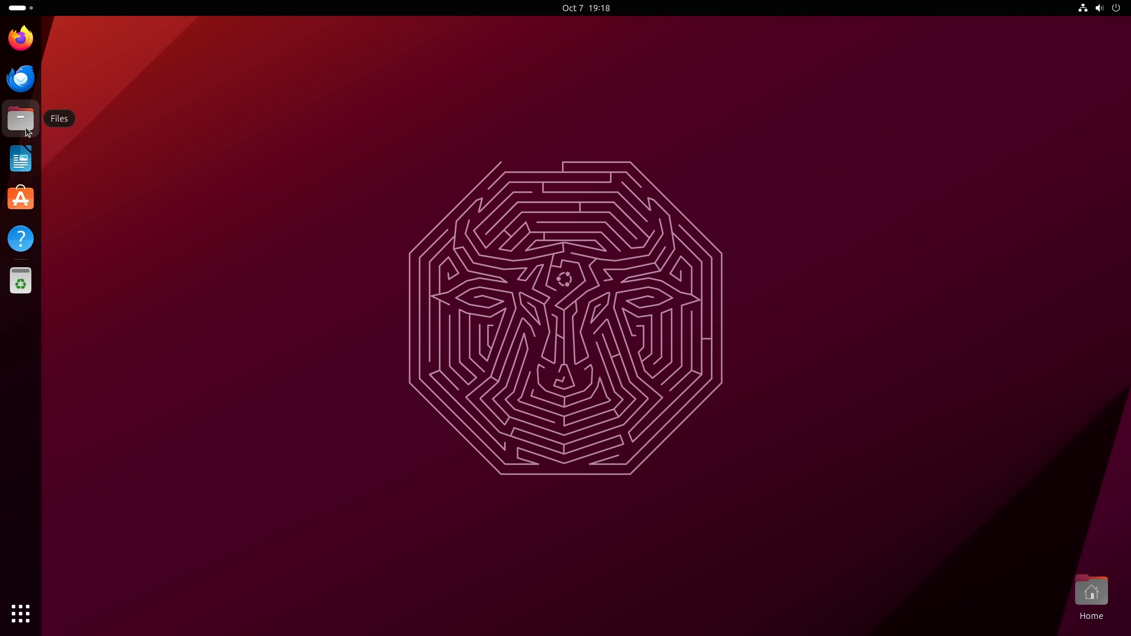
{"action": "left_click", "coordinate": [20, 119]}
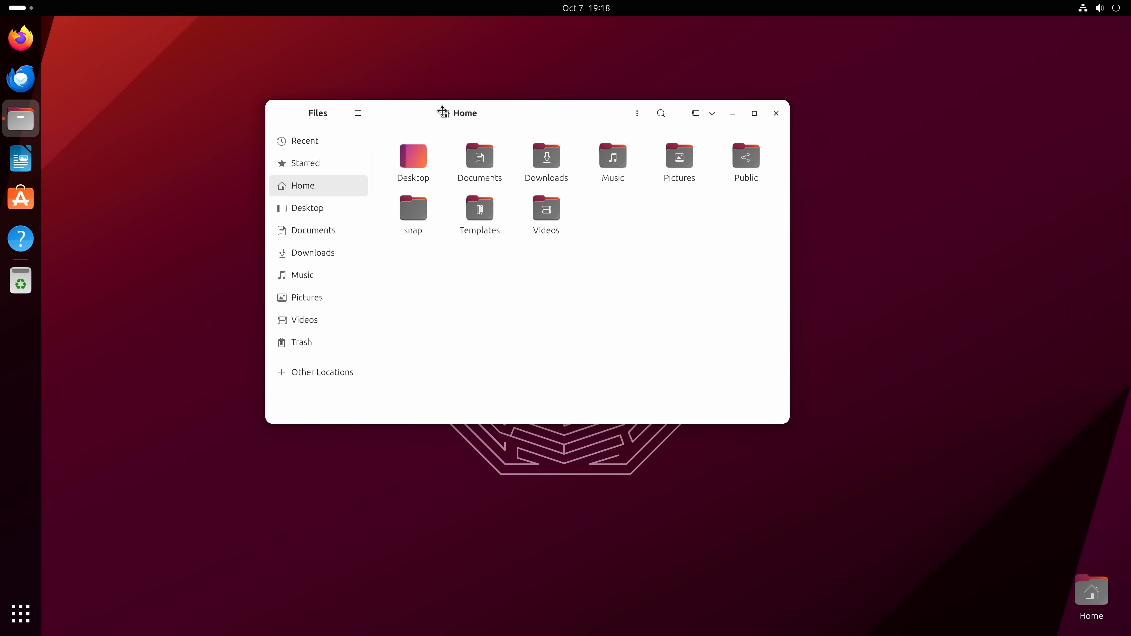